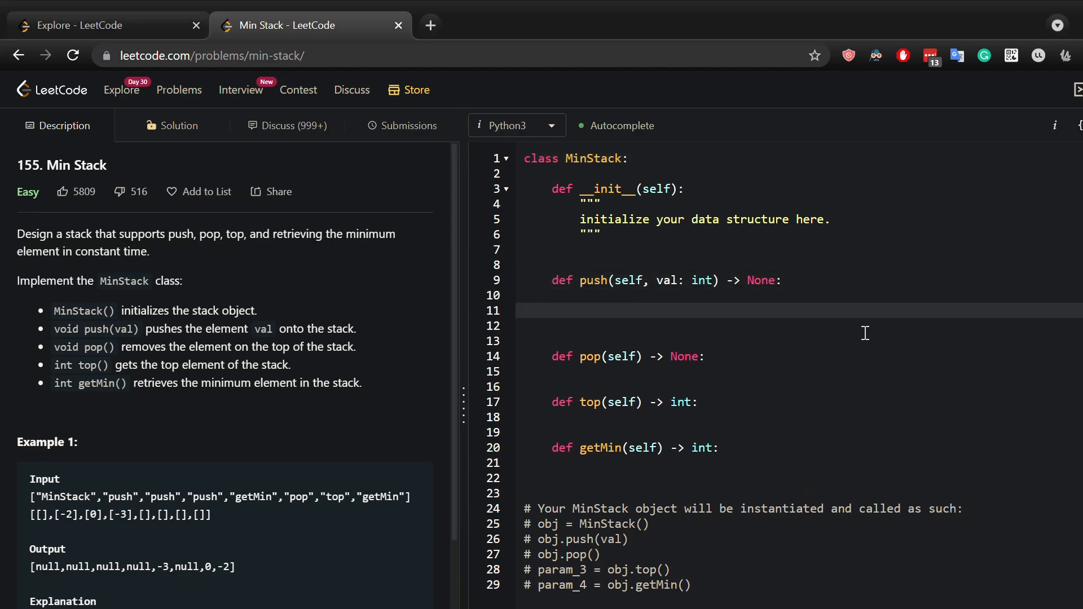
Write push as self.s1.append(val) and pop as self.s1.pop().
{"action": "type", "text": "self.s"}
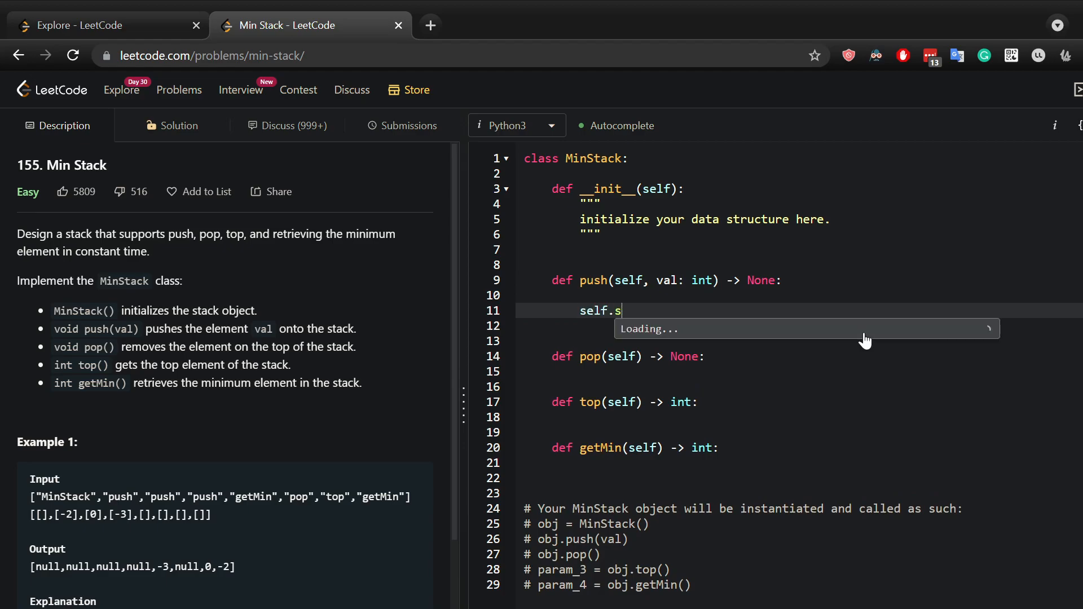
{"action": "type", "text": "1."}
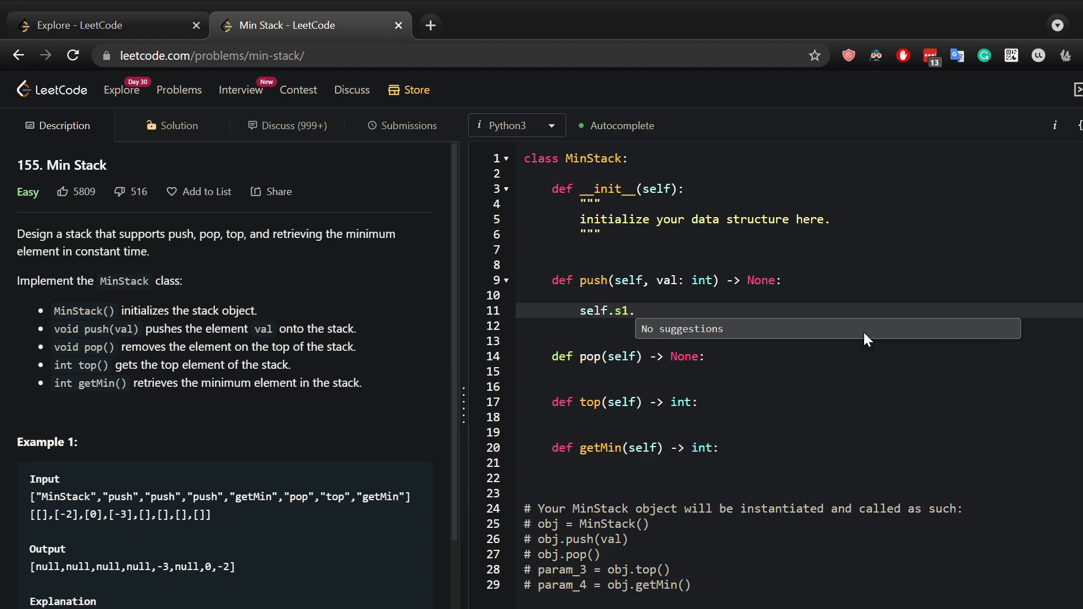
{"action": "type", "text": ".append(val)"}
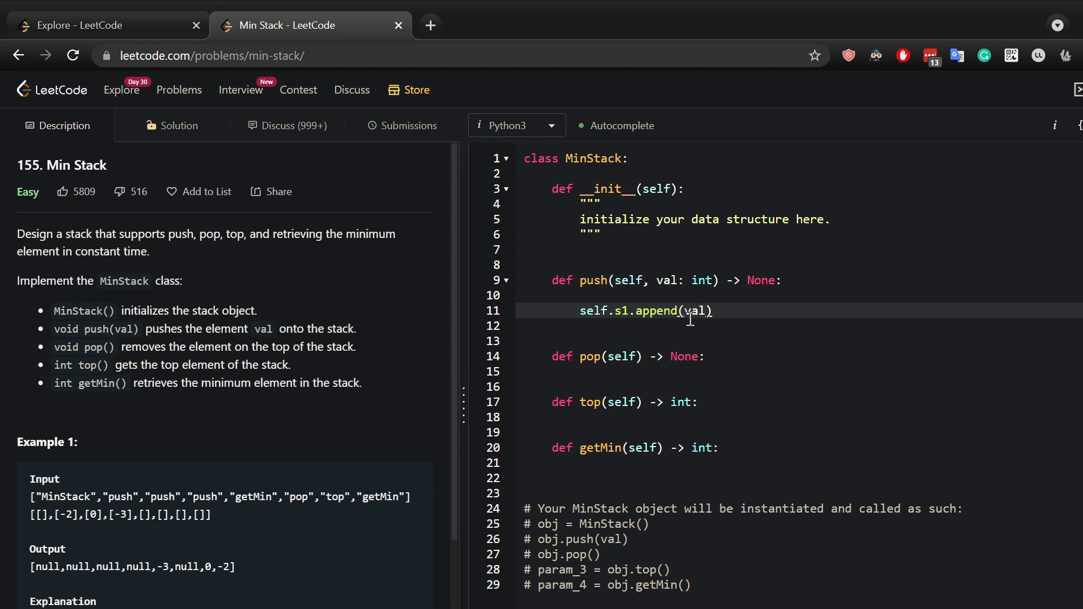
{"action": "left_click", "coordinate": [704, 356]}
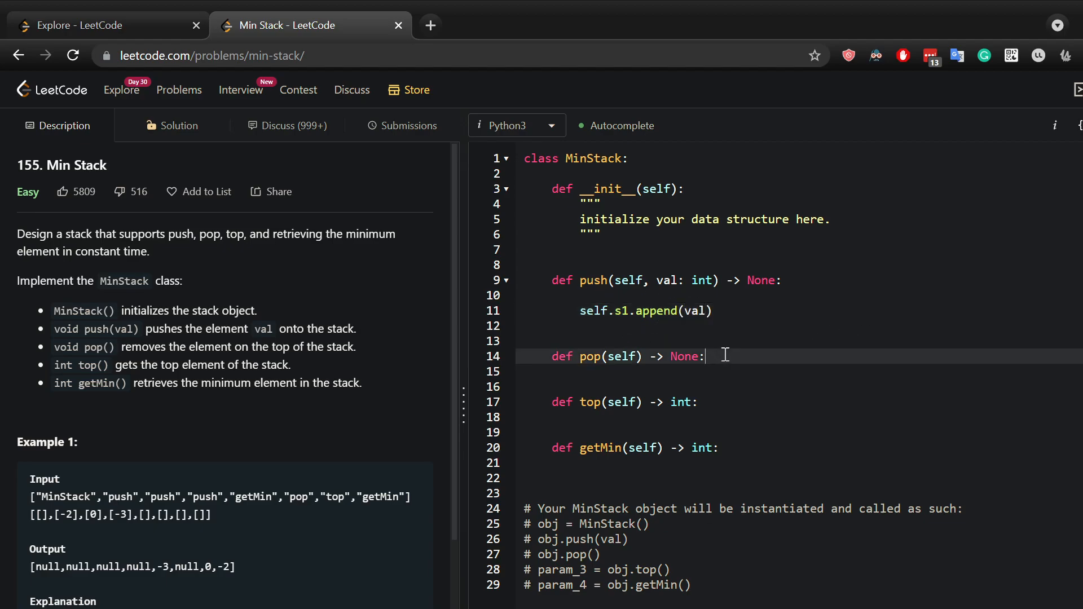
{"action": "type", "text": "s"}
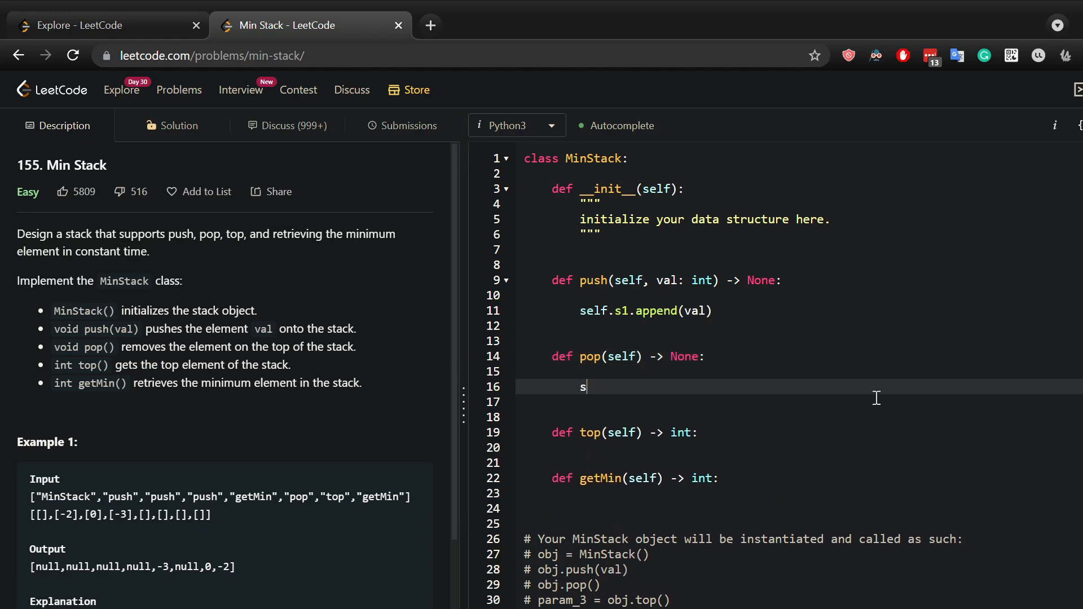
{"action": "type", "text": "elf.s1."}
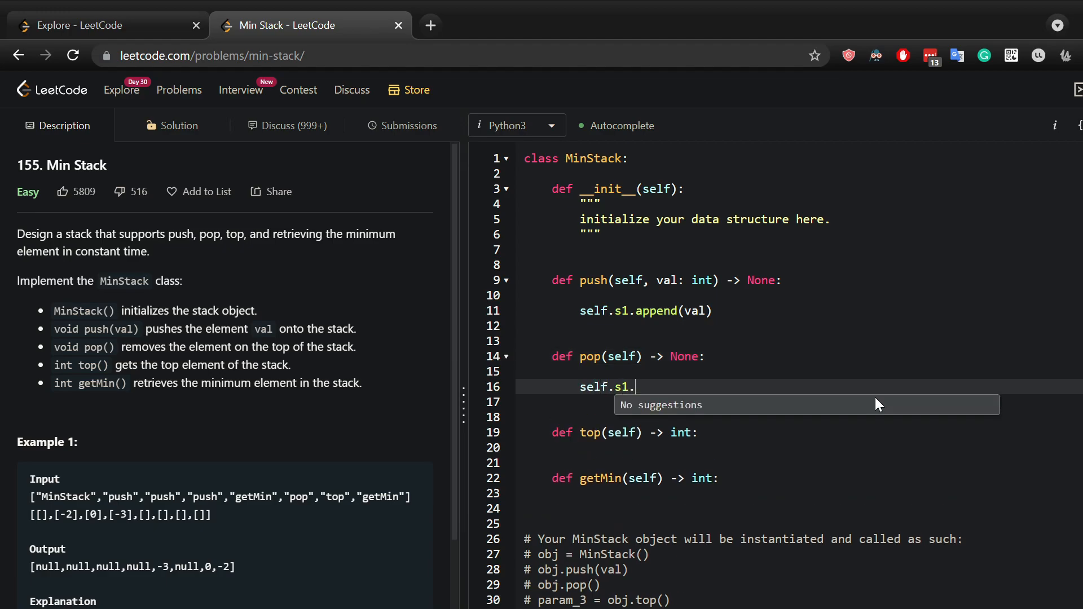
{"action": "type", "text": "pop()"}
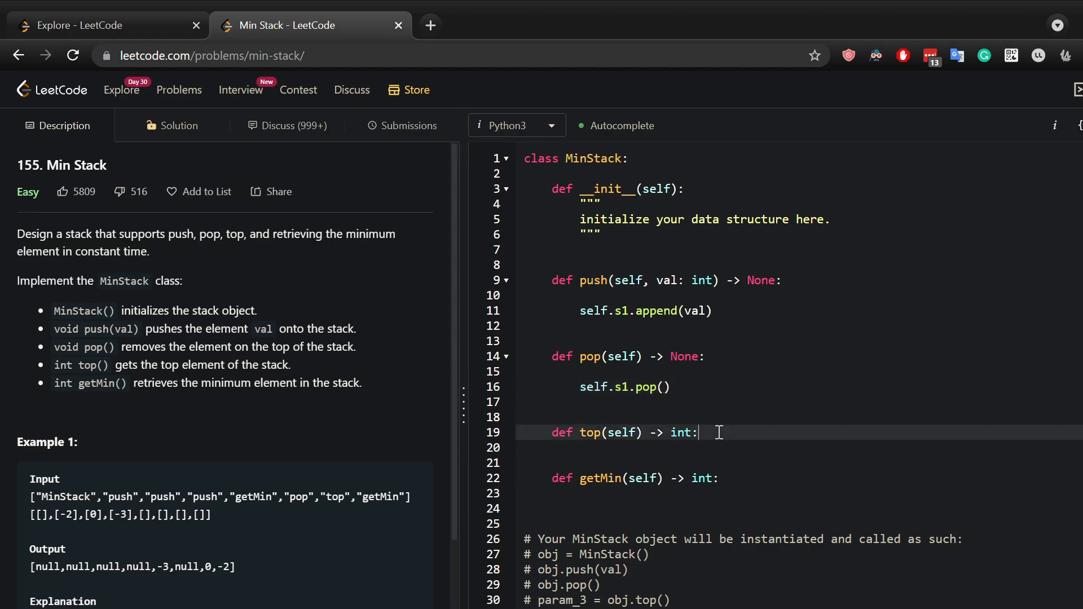
Write self.s1[-1] in top, then move into __init__ to initialize s1.
{"action": "type", "text": "self."}
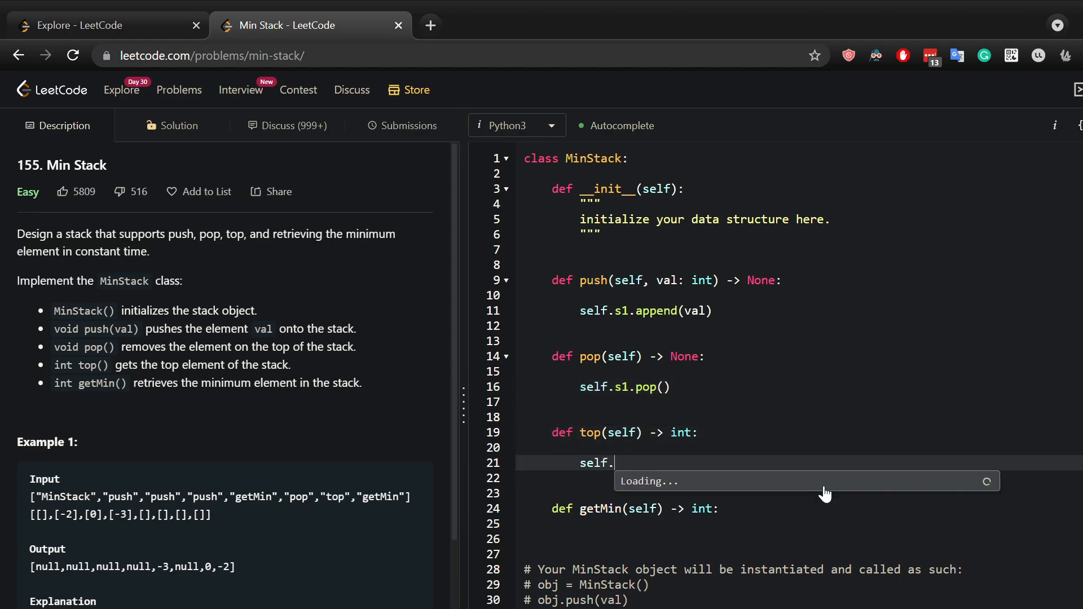
{"action": "type", "text": "s1[-1]"}
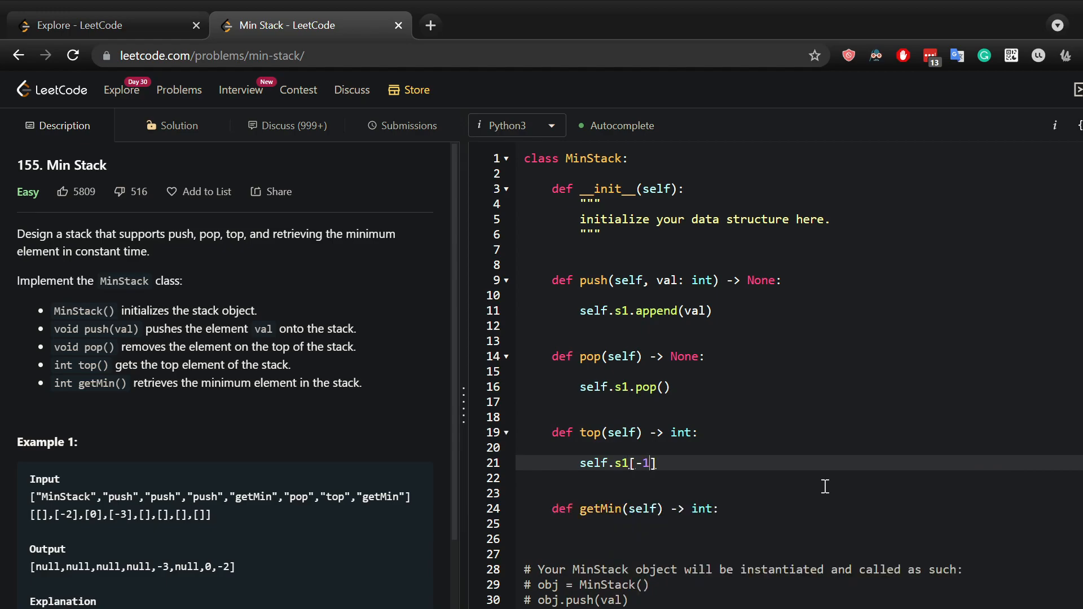
{"action": "mouse_move", "coordinate": [680, 485]}
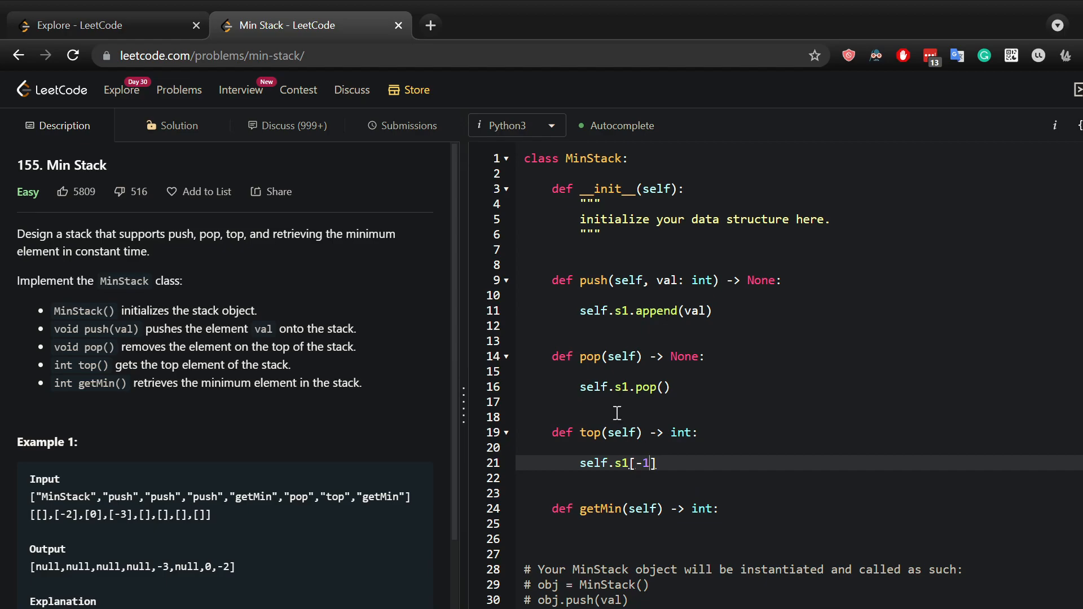
{"action": "left_click", "coordinate": [680, 248]}
{"action": "type", "text": "self.s1"}
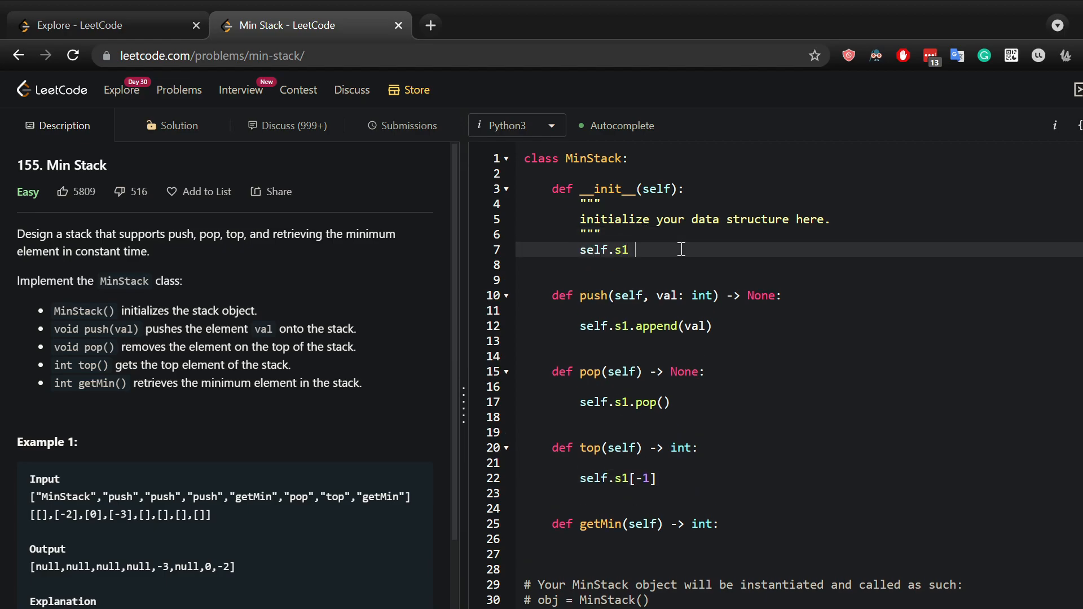
Set self.s1 = [] in __init__ and make top return self.s1[-1].
{"action": "type", "text": "= []"}
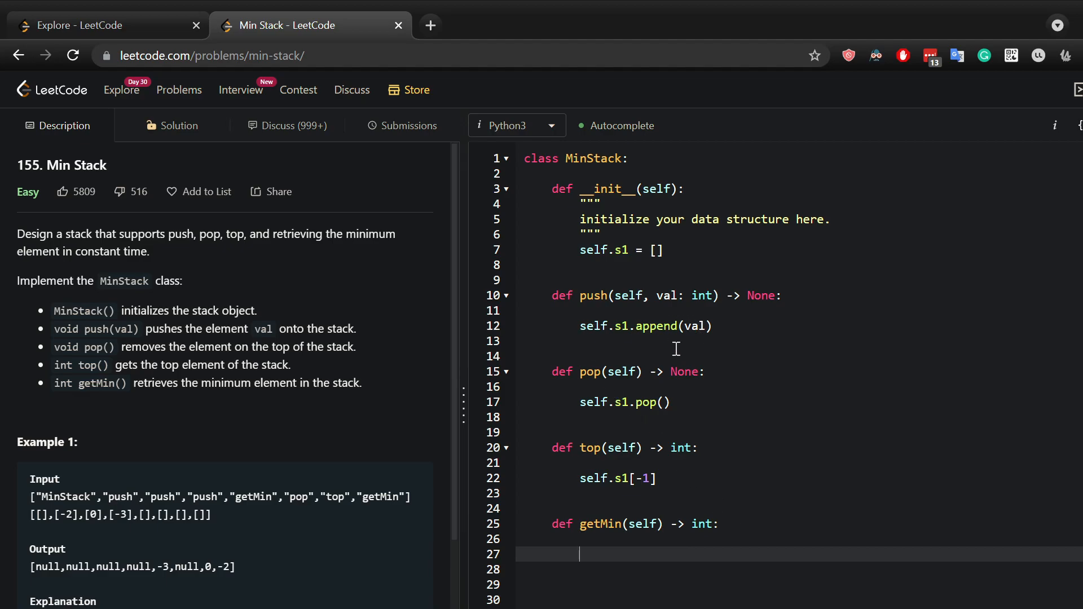
{"action": "mouse_move", "coordinate": [637, 567]}
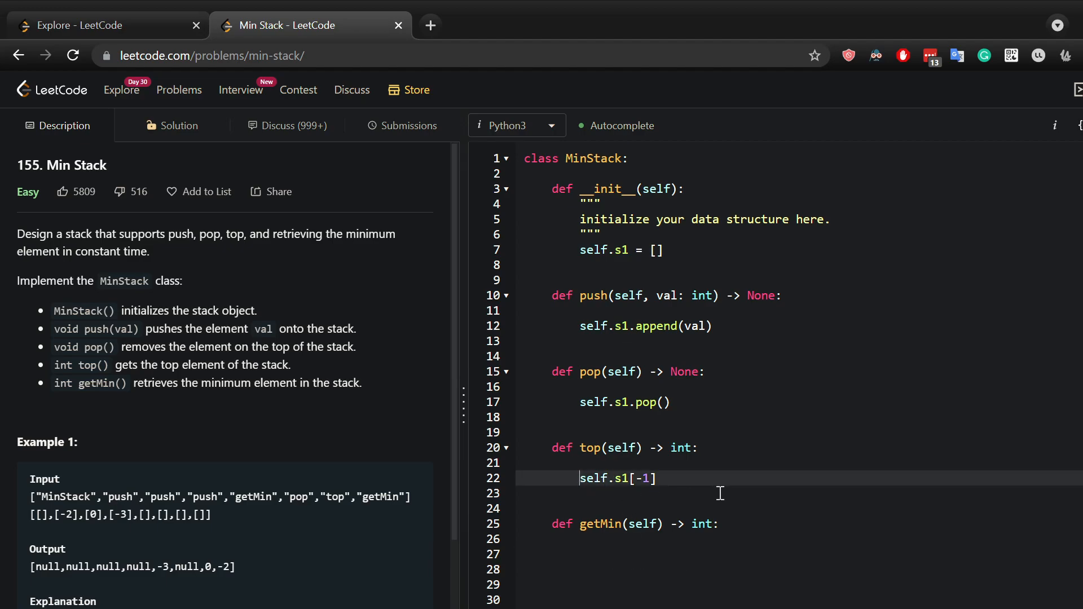
{"action": "type", "text": "return"}
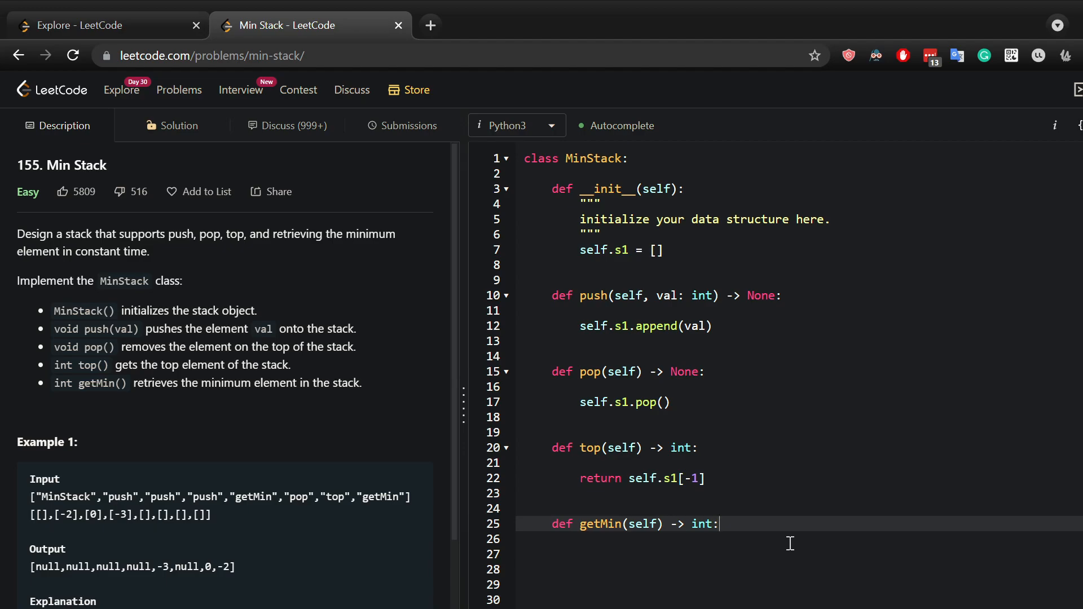
Make getMin return self.min_stack and return to __init__ for min_stack.
{"action": "type", "text": "return s"}
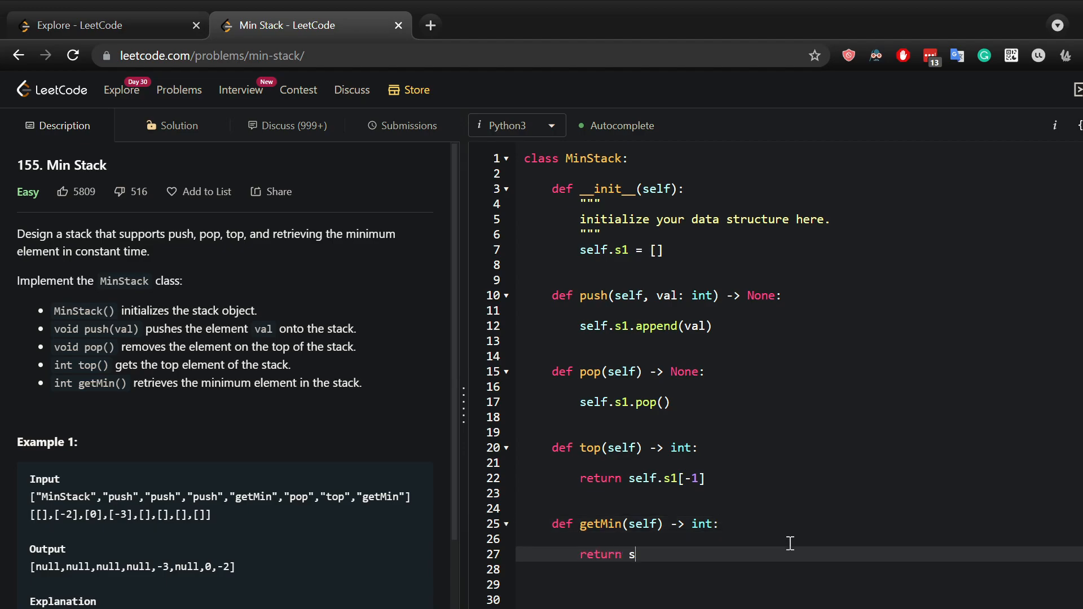
{"action": "type", "text": "elf.m"}
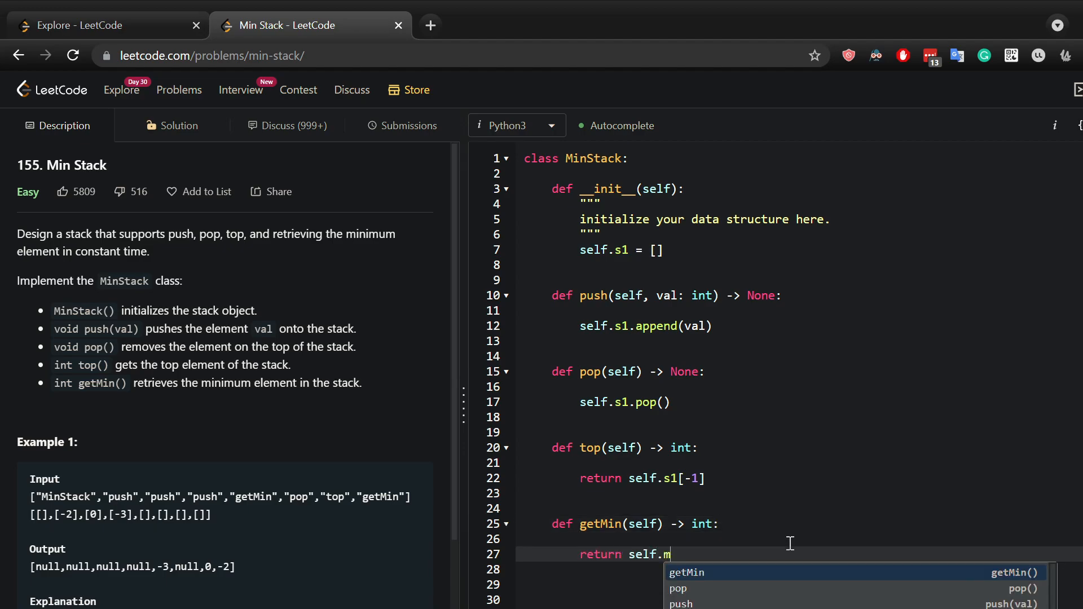
{"action": "type", "text": "in_stack"}
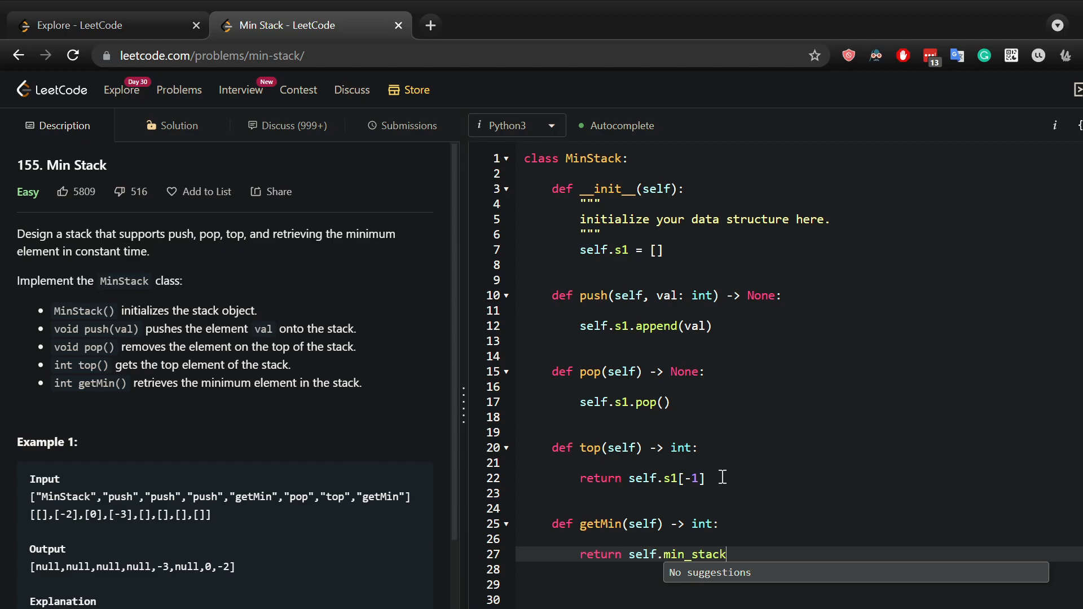
{"action": "left_click", "coordinate": [662, 250]}
{"action": "type", "text": "self."}
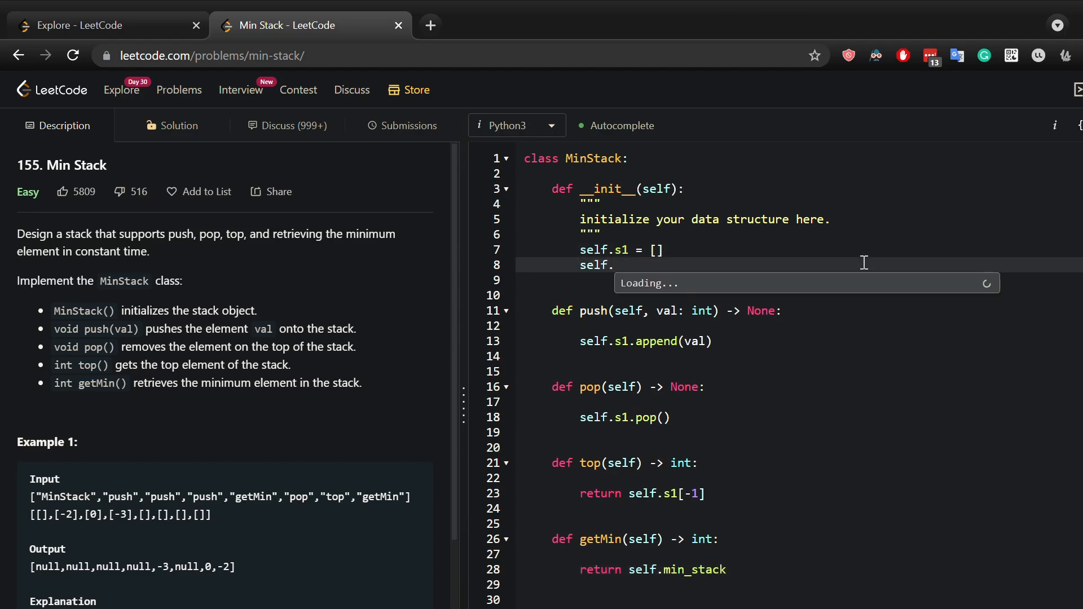
Initialize min_stack as an empty list in __init__.
{"action": "type", "text": "min"}
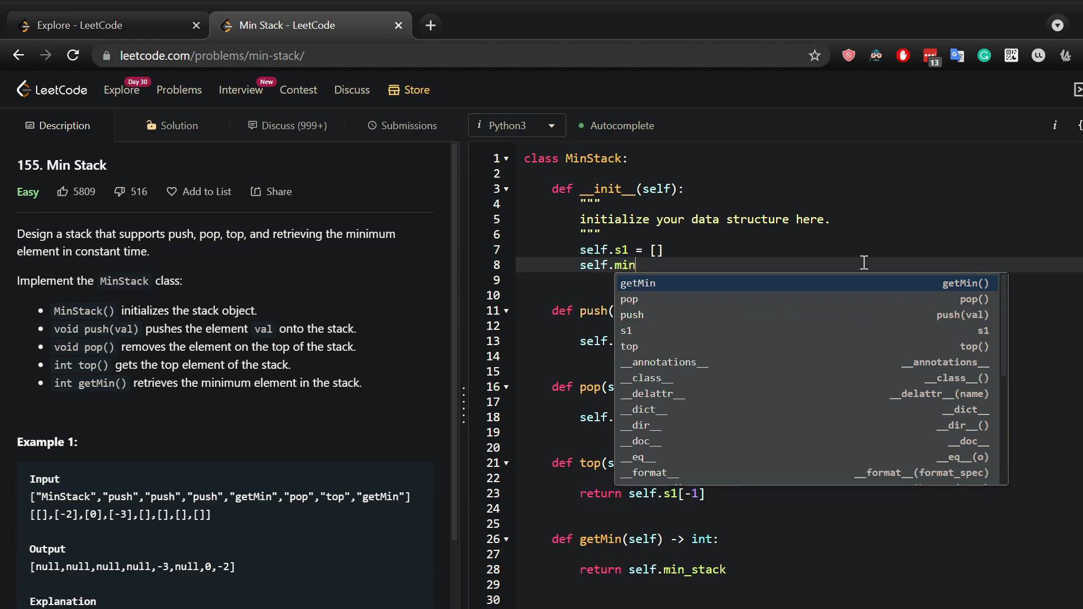
{"action": "type", "text": "_stack"}
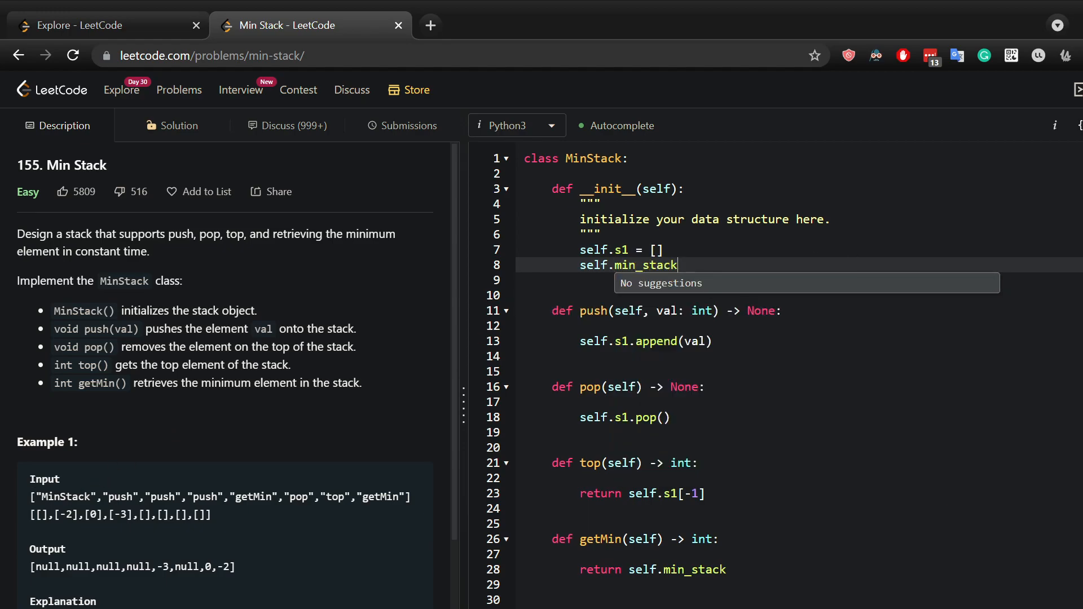
{"action": "type", "text": "="}
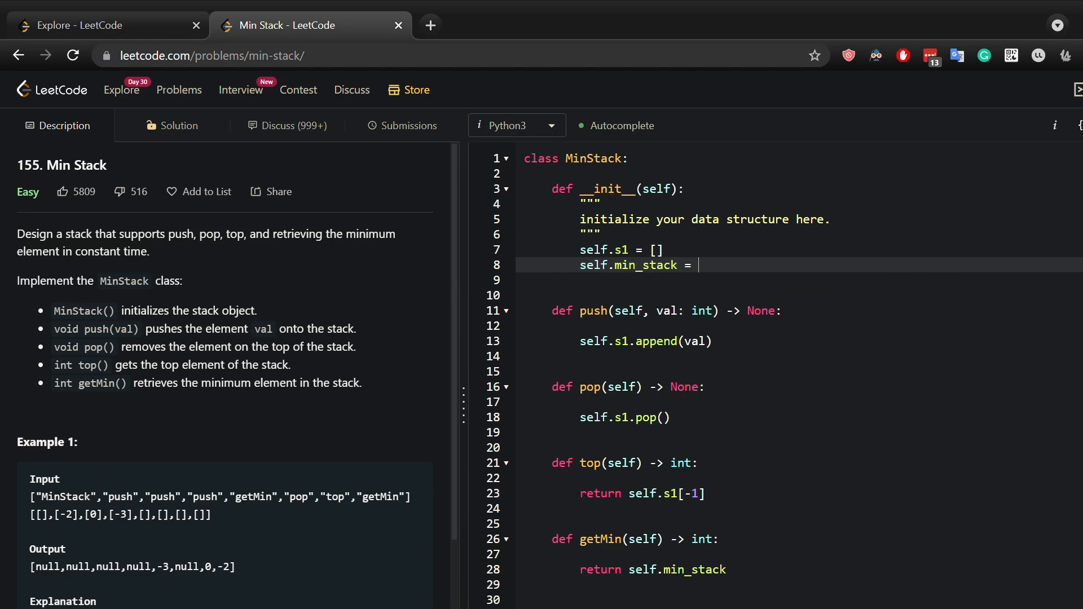
{"action": "type", "text": "[]"}
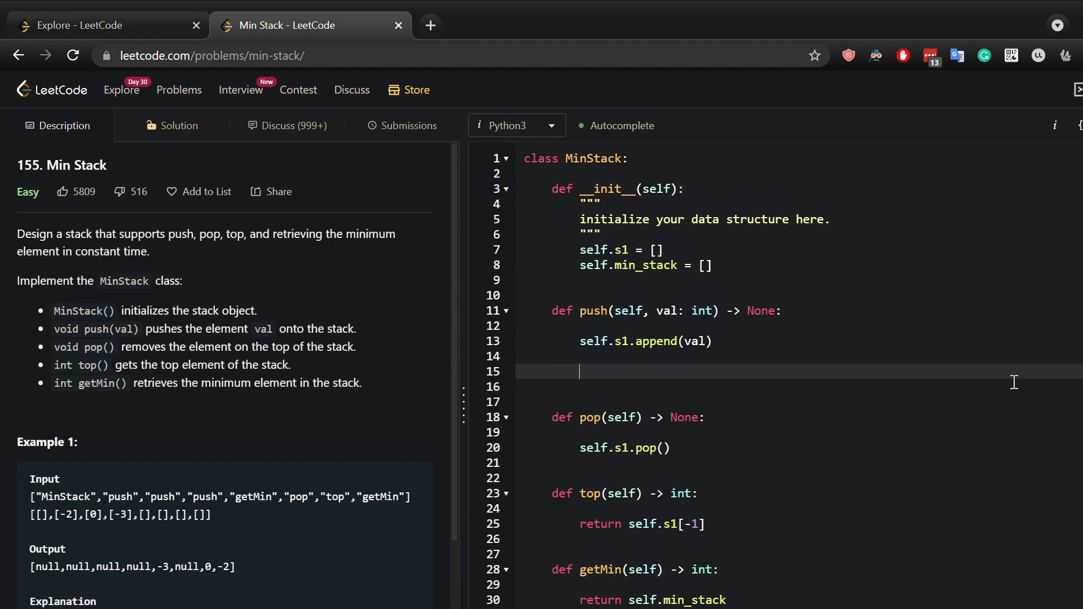
In push, append [val,1] to min_stack when it is empty, starting the 'or val <' condition.
{"action": "type", "text": "if not min_s"}
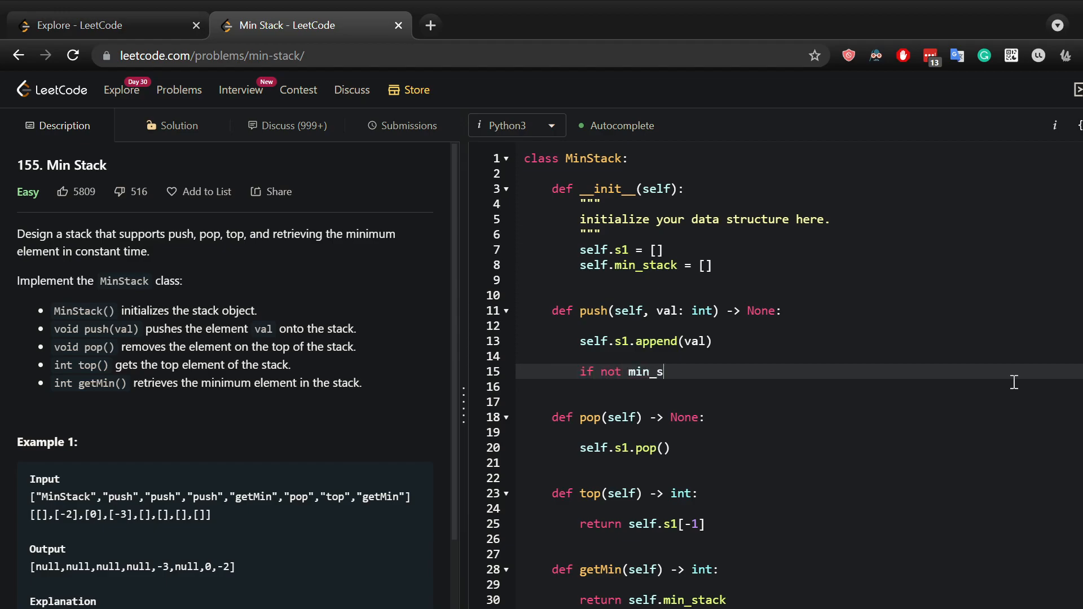
{"action": "type", "text": "tack:"}
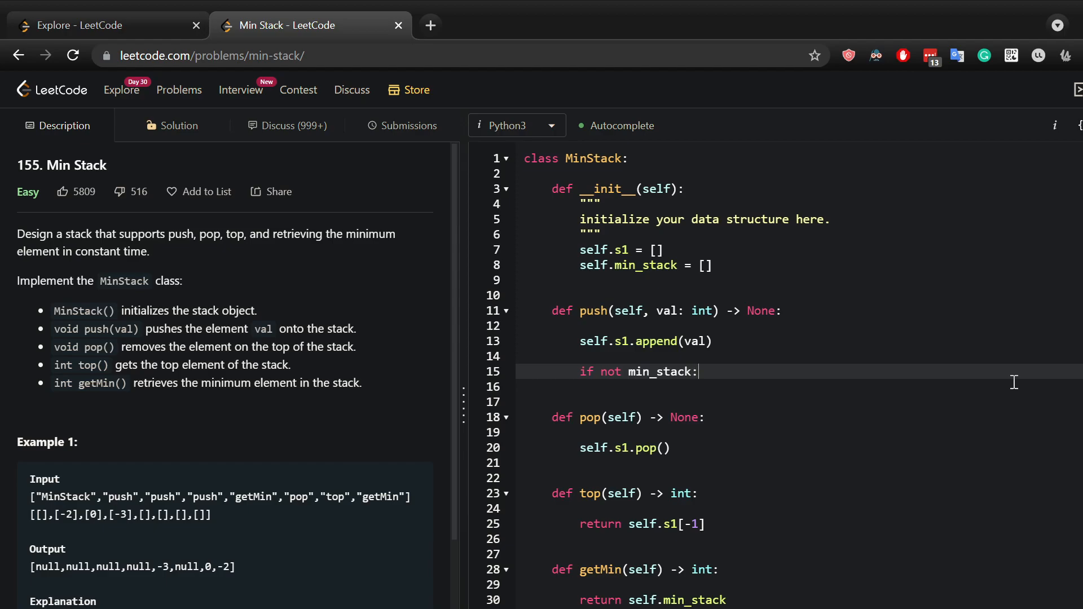
{"action": "type", "text": "min_stack.append"}
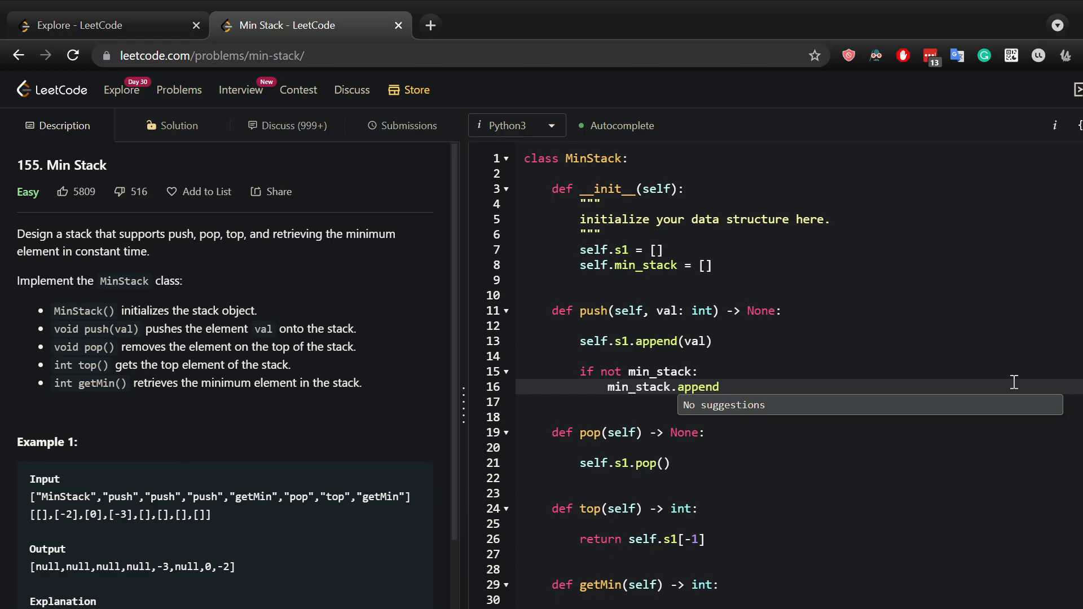
{"action": "type", "text": "()"}
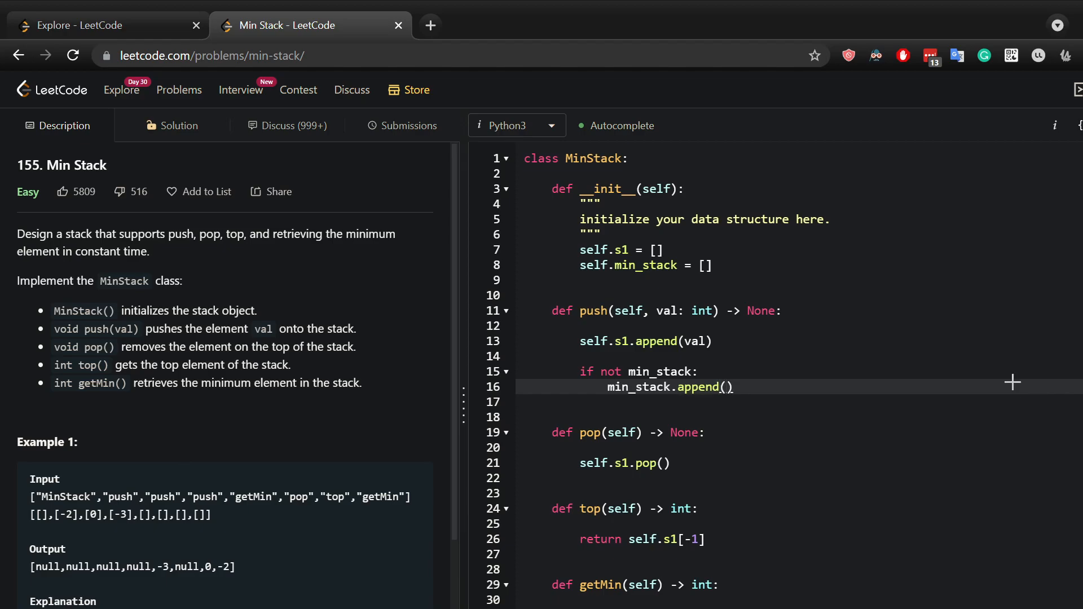
{"action": "type", "text": "[]"}
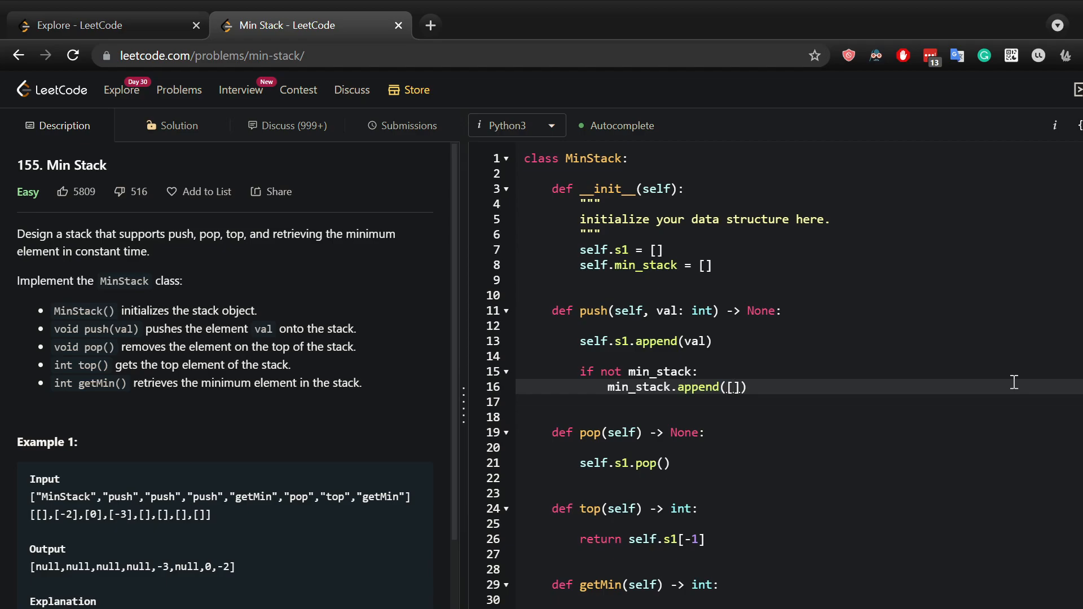
{"action": "type", "text": "va"}
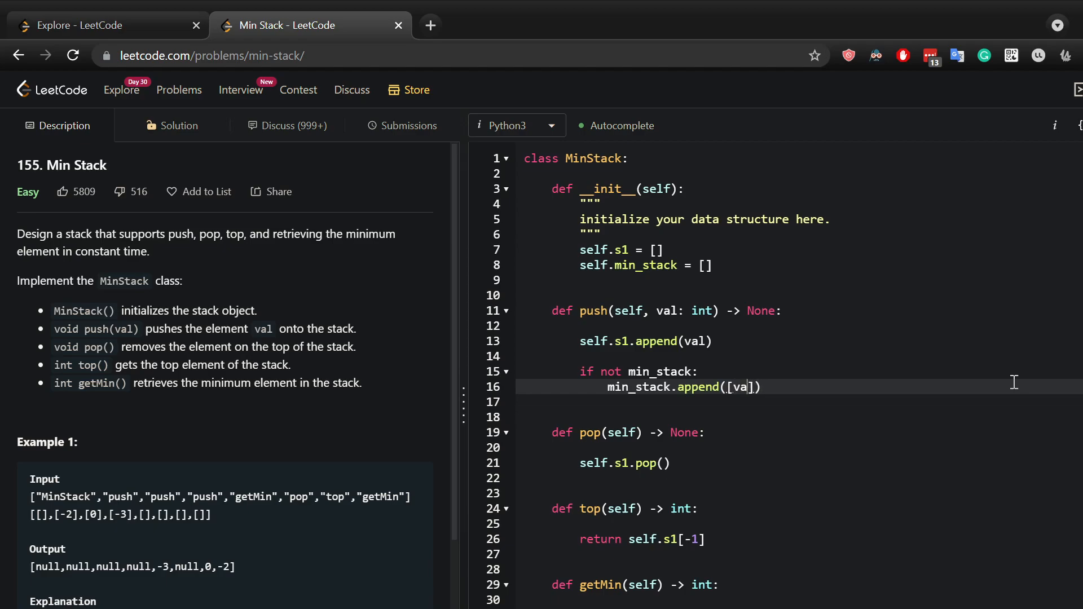
{"action": "type", "text": "l,"}
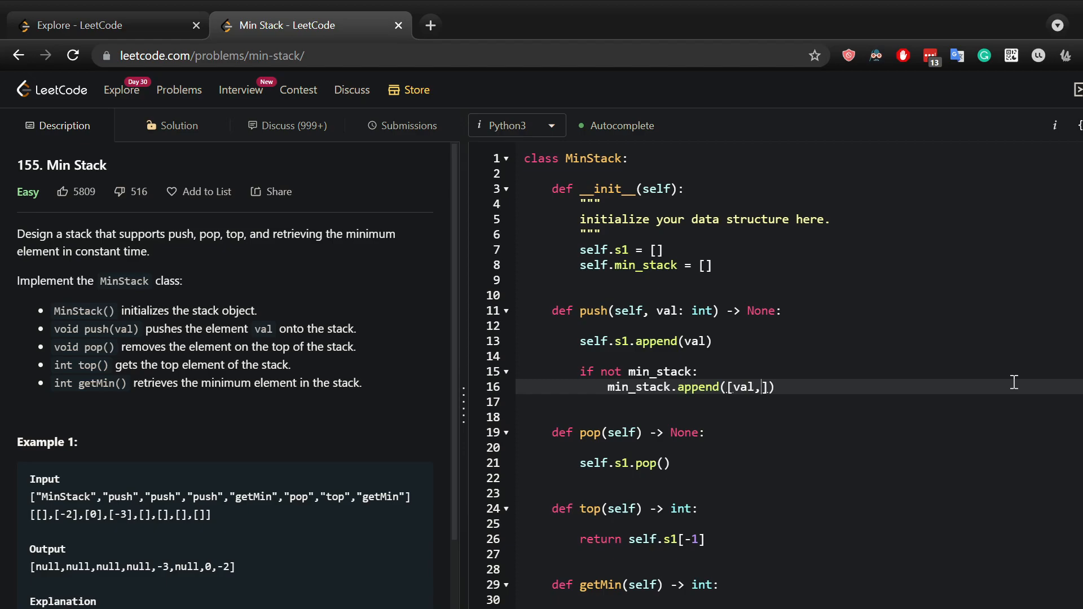
{"action": "type", "text": "1"}
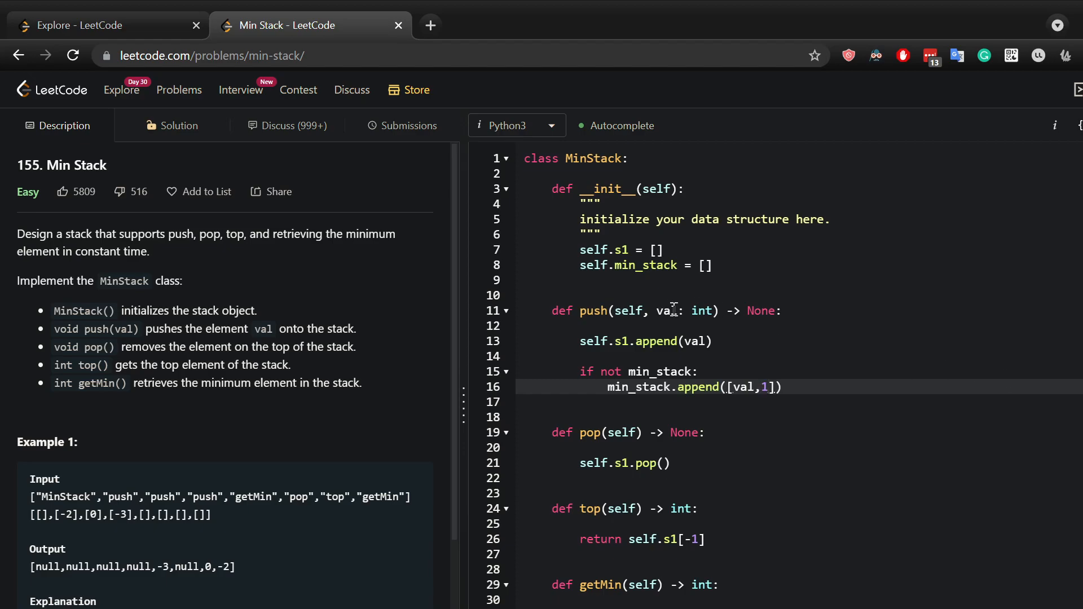
{"action": "mouse_move", "coordinate": [746, 389]}
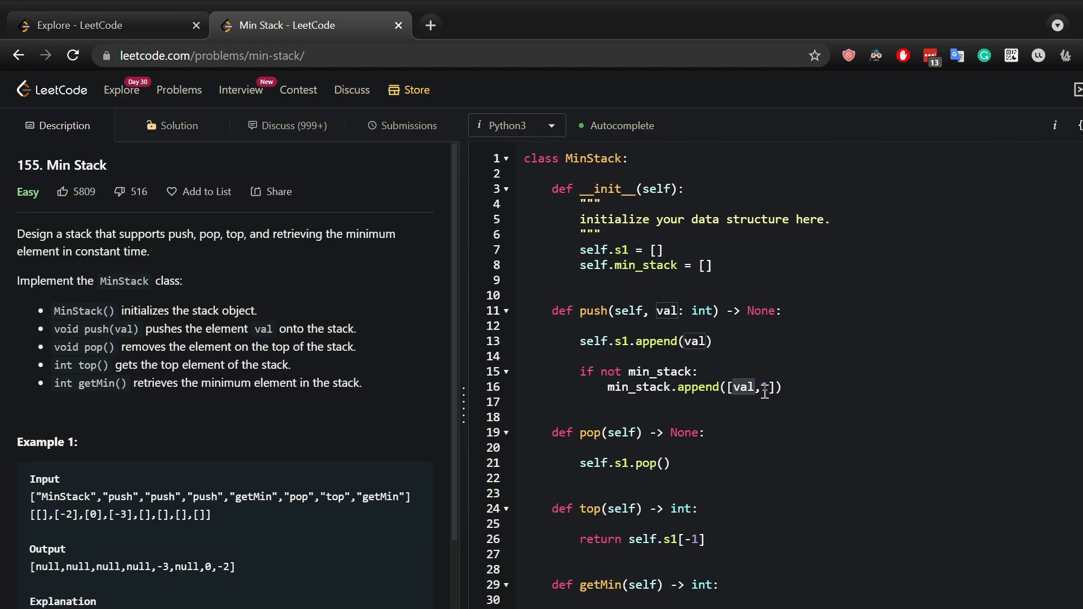
{"action": "type", "text": "1"}
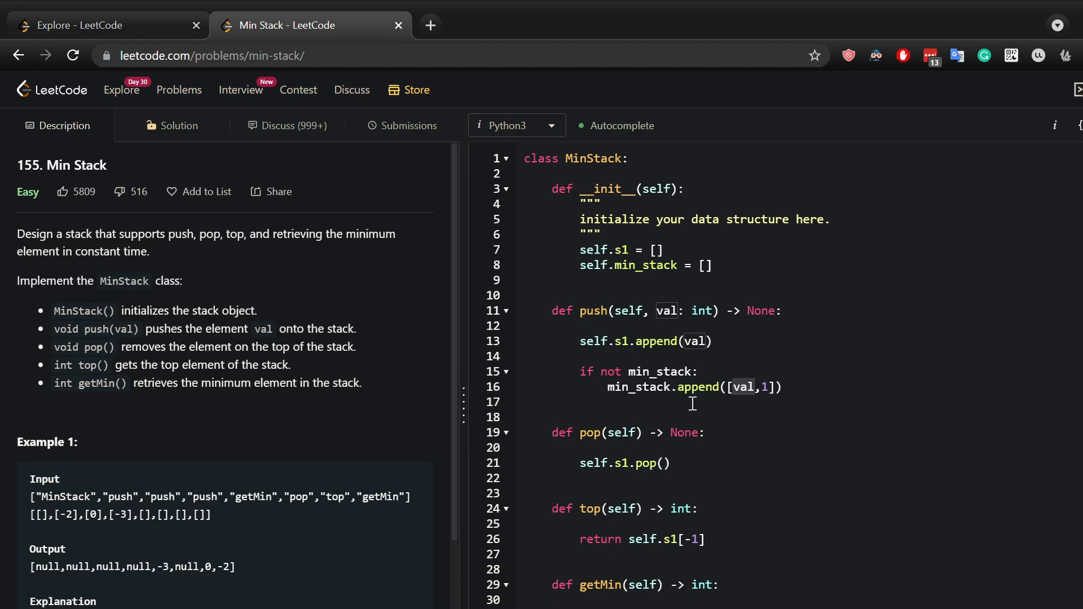
{"action": "mouse_move", "coordinate": [694, 371]}
{"action": "type", "text": " or val < "}
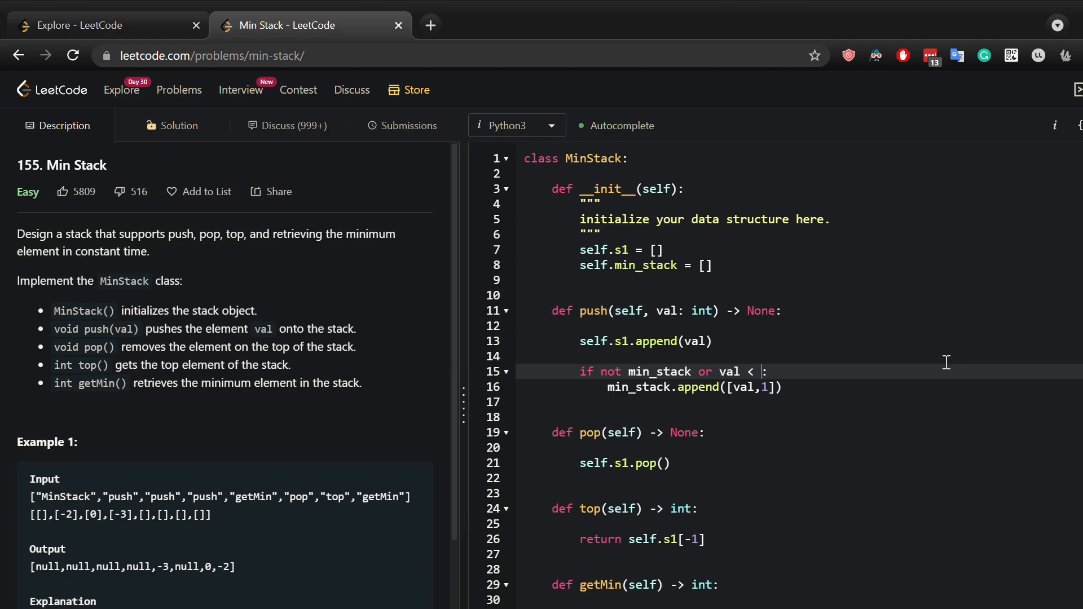
Complete the condition with min_stack[-1][0] and begin the elif branch.
{"action": "type", "text": "min_stack[-1][0"}
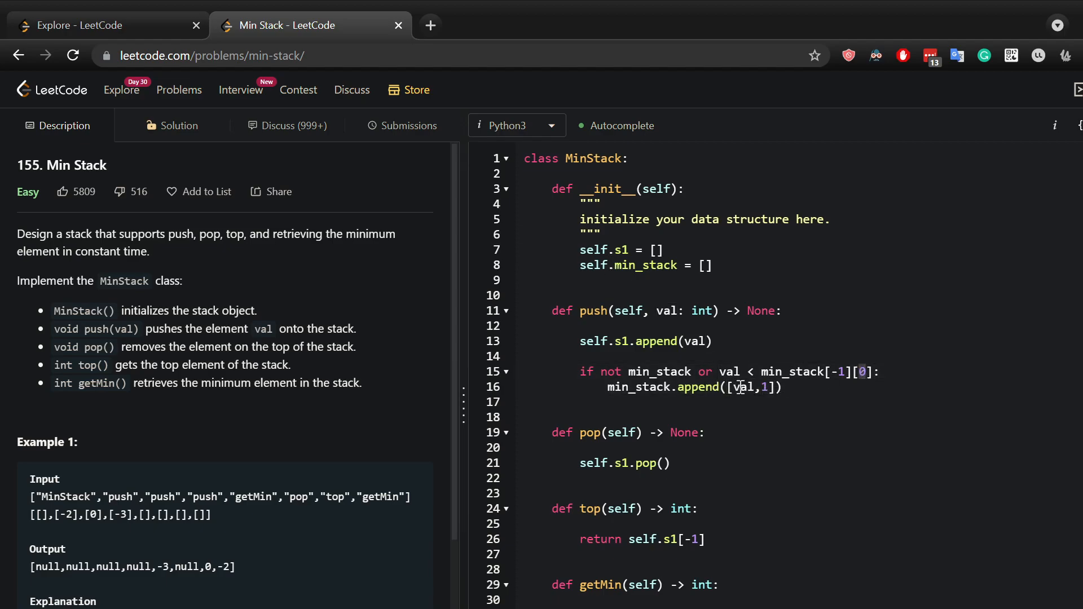
{"action": "double_click", "coordinate": [738, 387]}
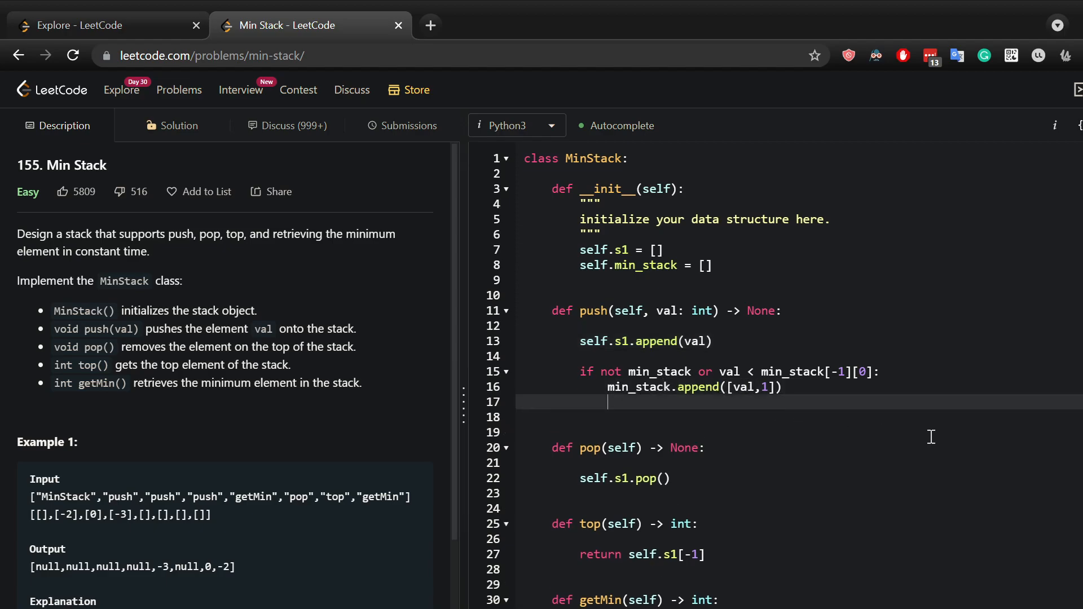
{"action": "type", "text": "elif"}
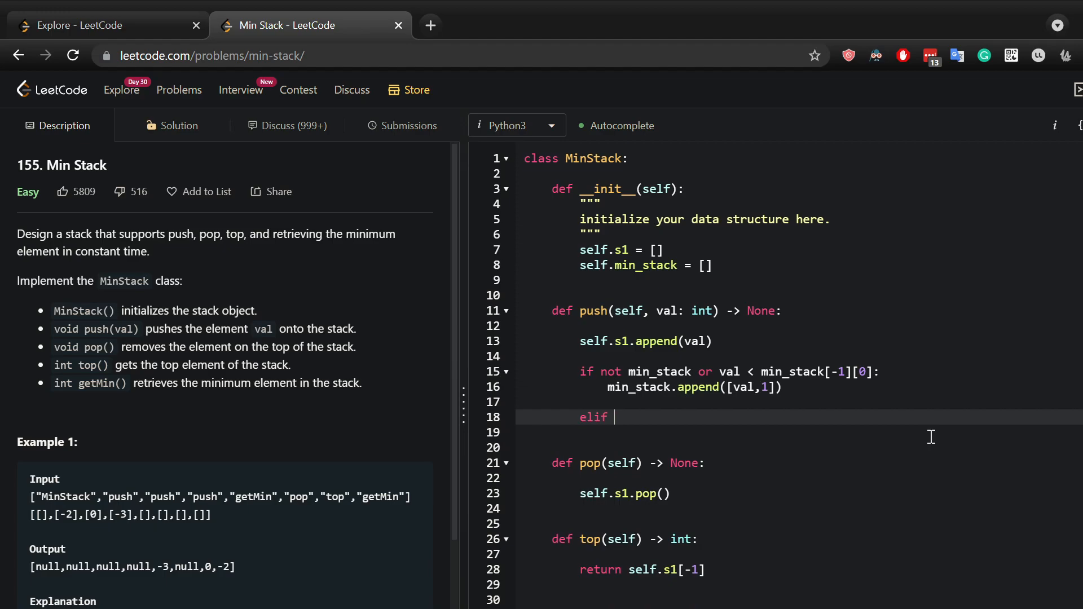
{"action": "type", "text": "min"}
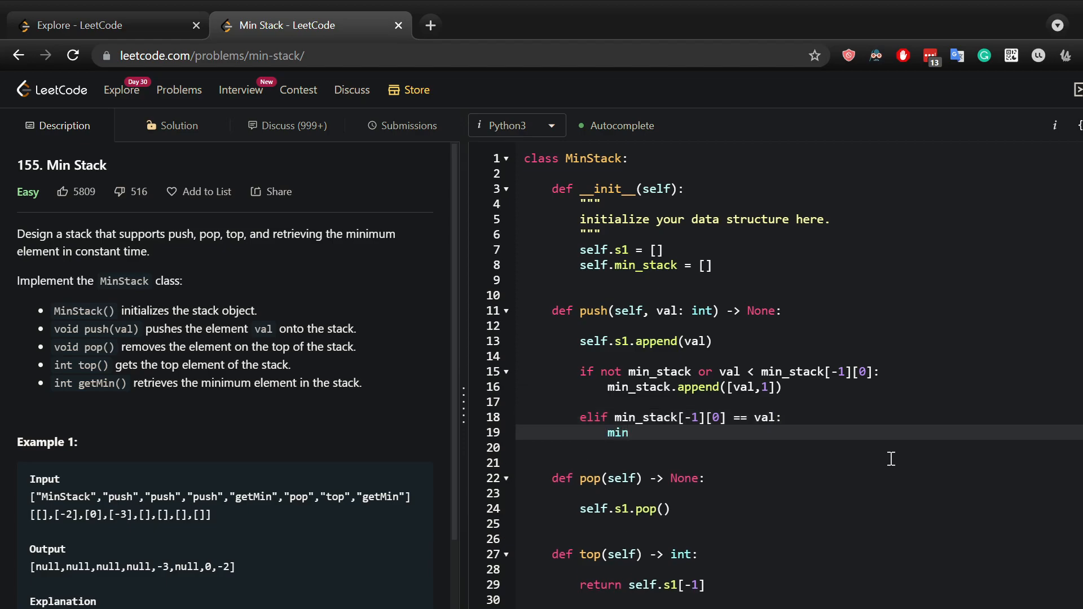
Add elif min_stack[-1][0] == val: min_stack[-1][1] += 1 to count repeated minimums.
{"action": "key", "text": "Backspace"}
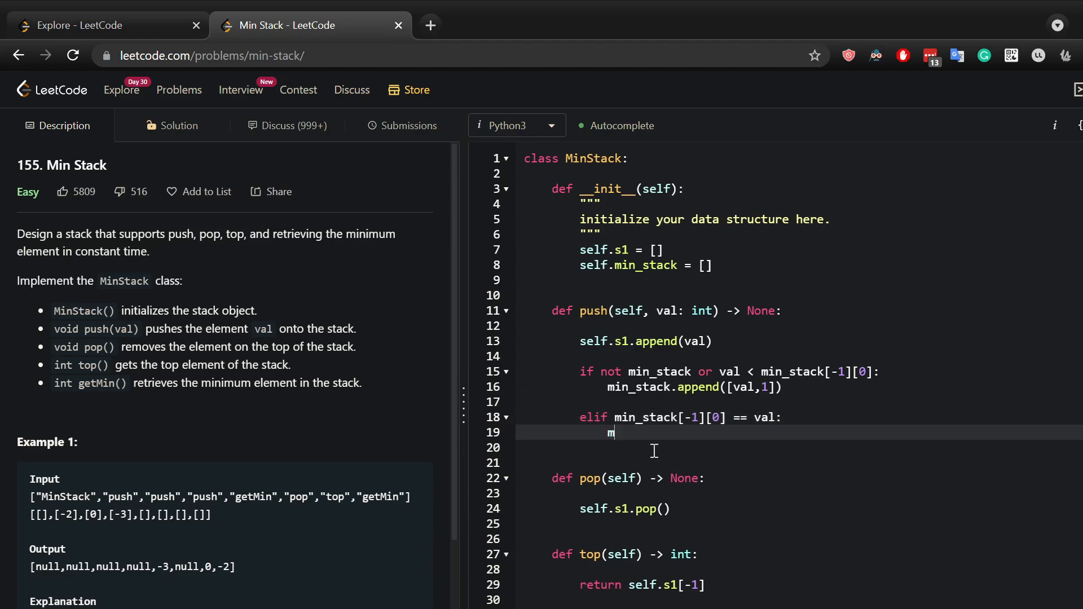
{"action": "type", "text": "in:s"}
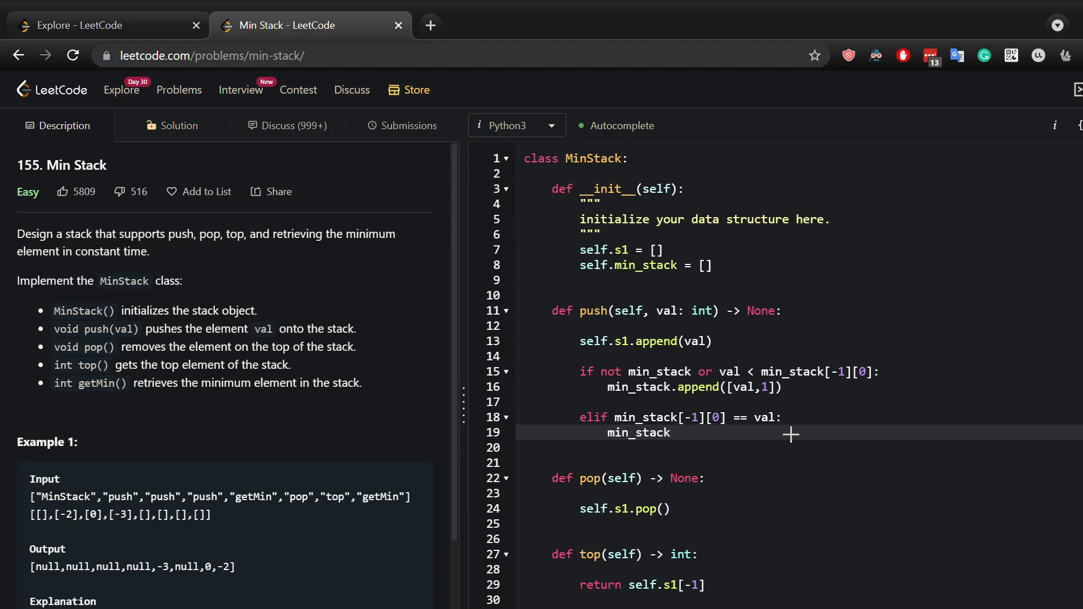
{"action": "type", "text": "[-1][]"}
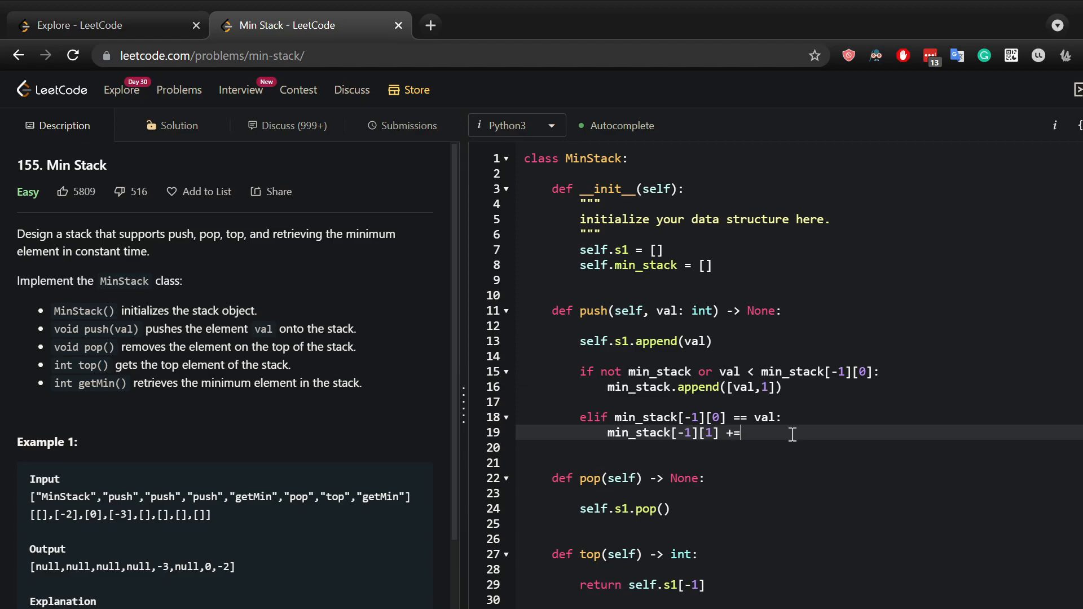
{"action": "type", "text": "1"}
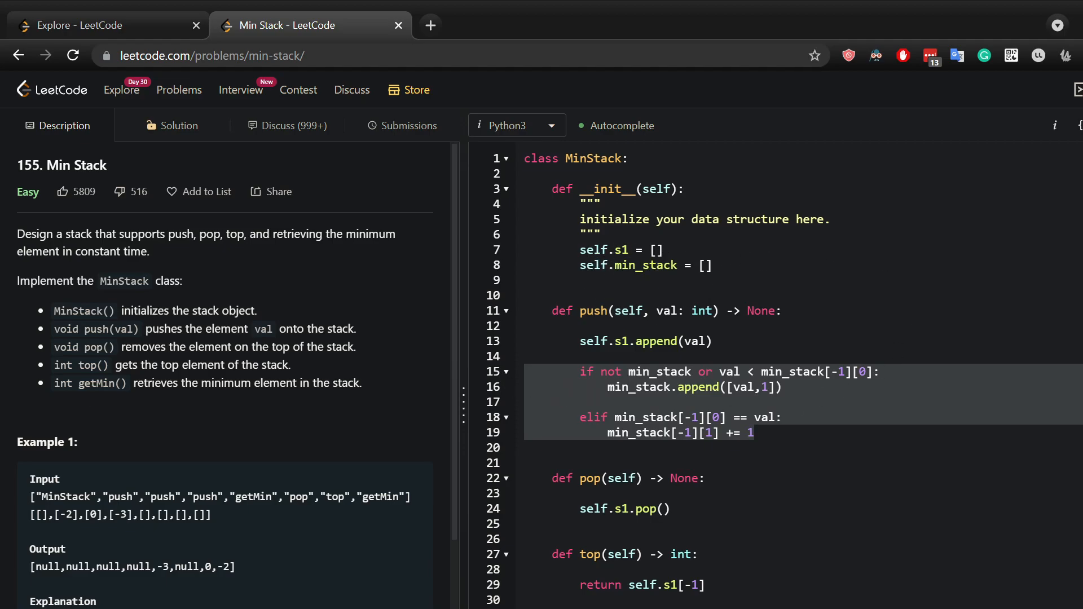
{"action": "mouse_move", "coordinate": [712, 491]}
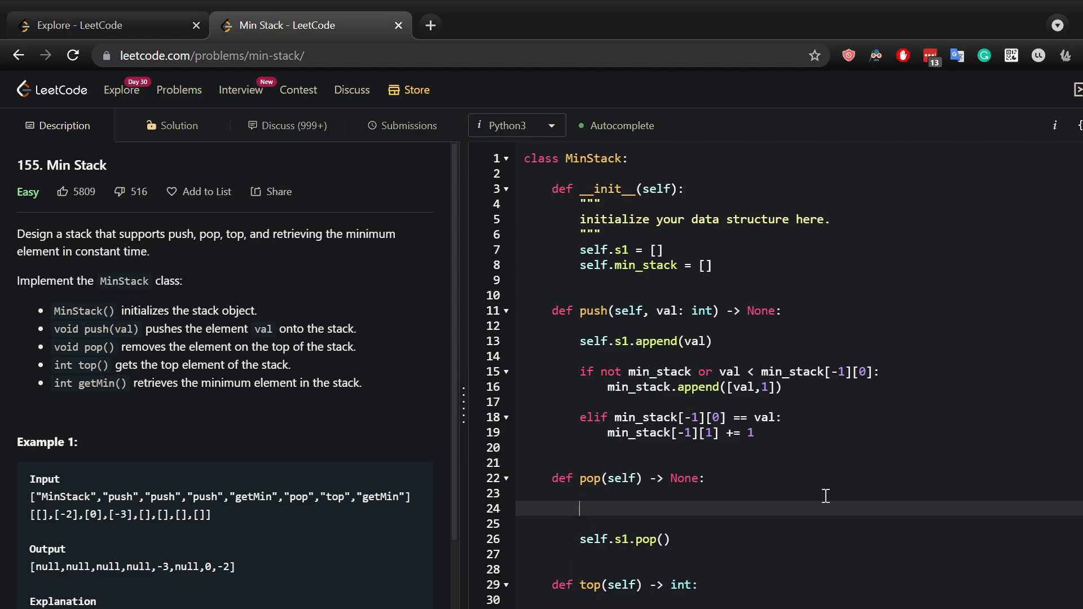
In pop, test whether self.min_stack[-1][0] equals self.s1[-1].
{"action": "type", "text": "if self_"}
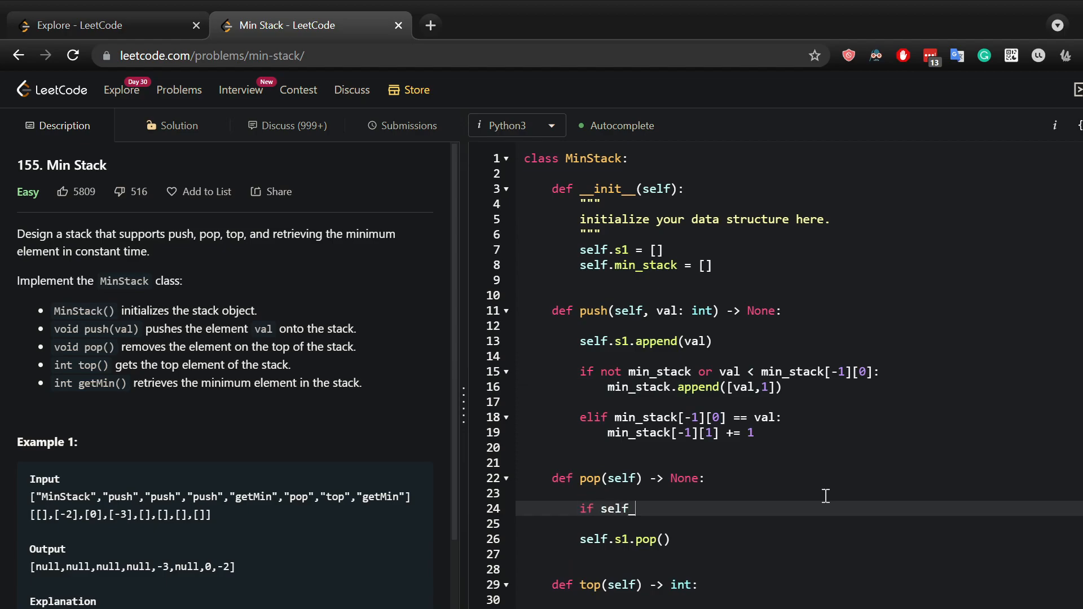
{"action": "type", "text": ".min_stack"}
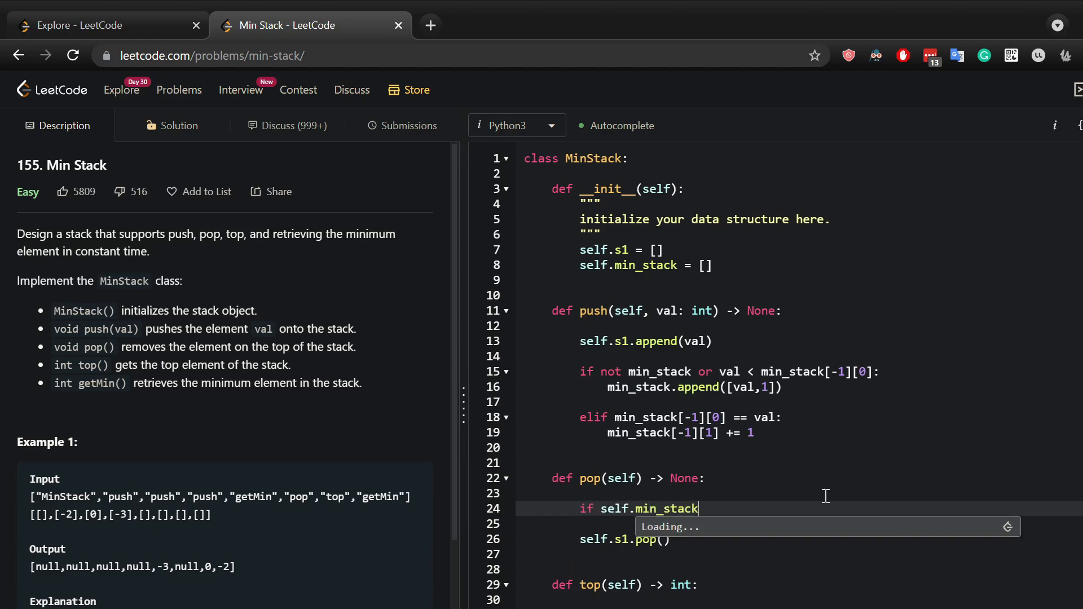
{"action": "type", "text": "[]"}
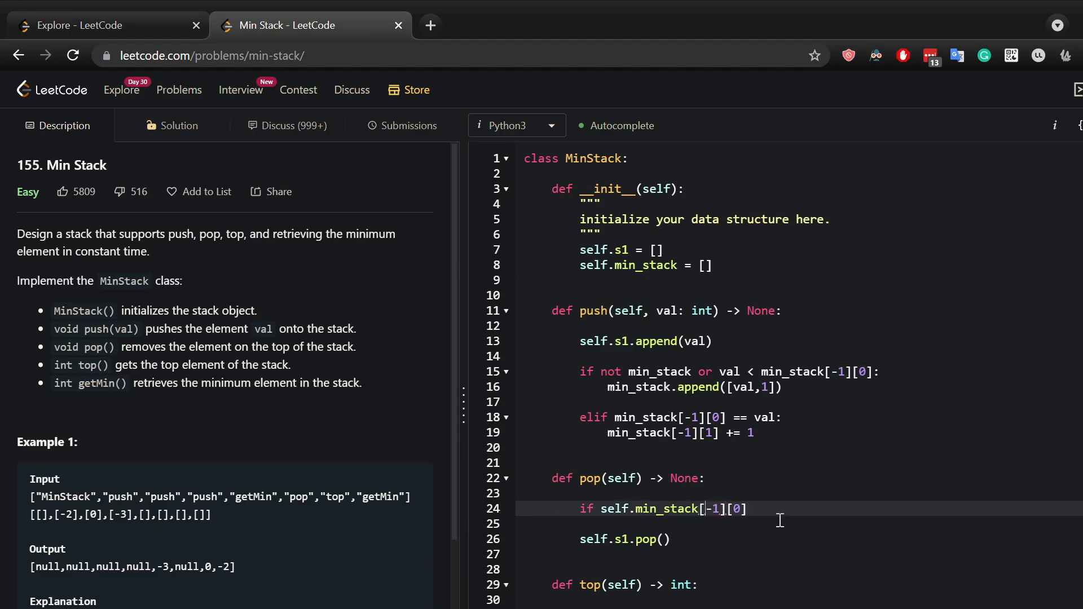
{"action": "type", "text": "??"}
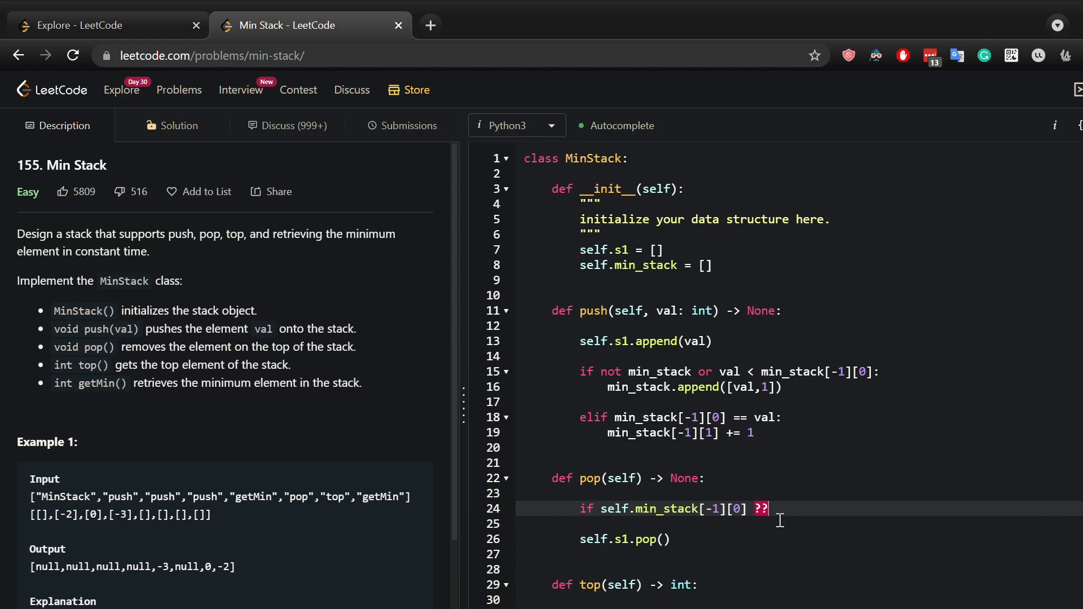
{"action": "type", "text": "="}
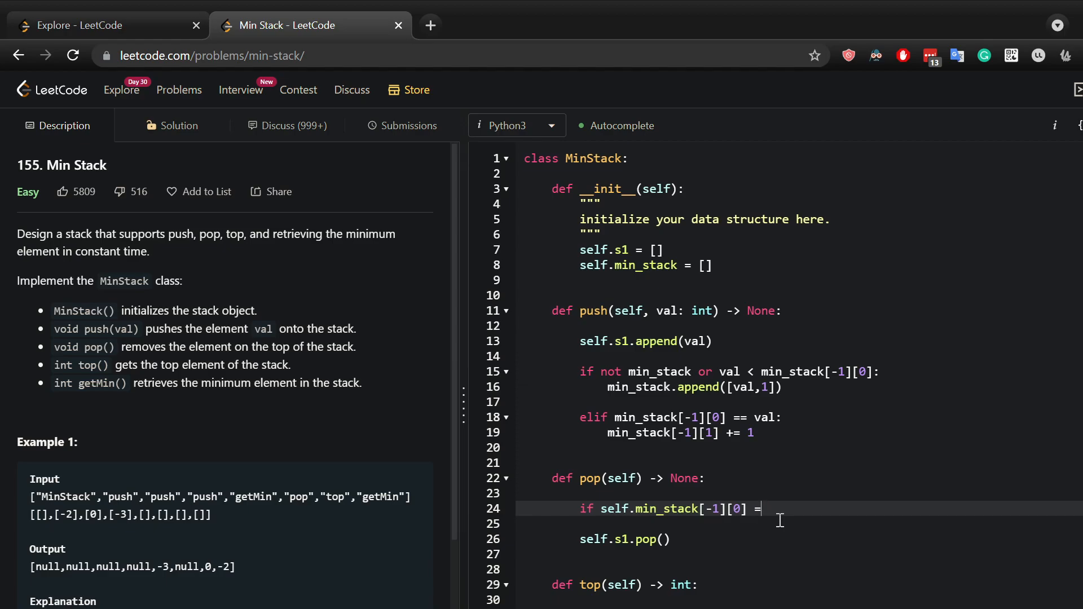
{"action": "type", "text": "= self."}
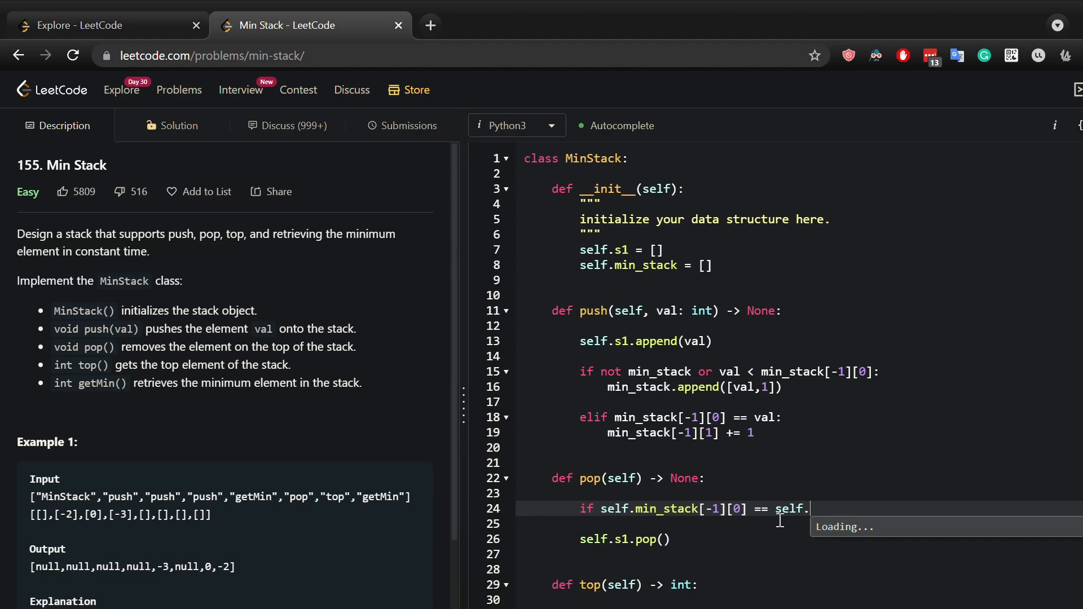
{"action": "type", "text": "s1[-1]:"}
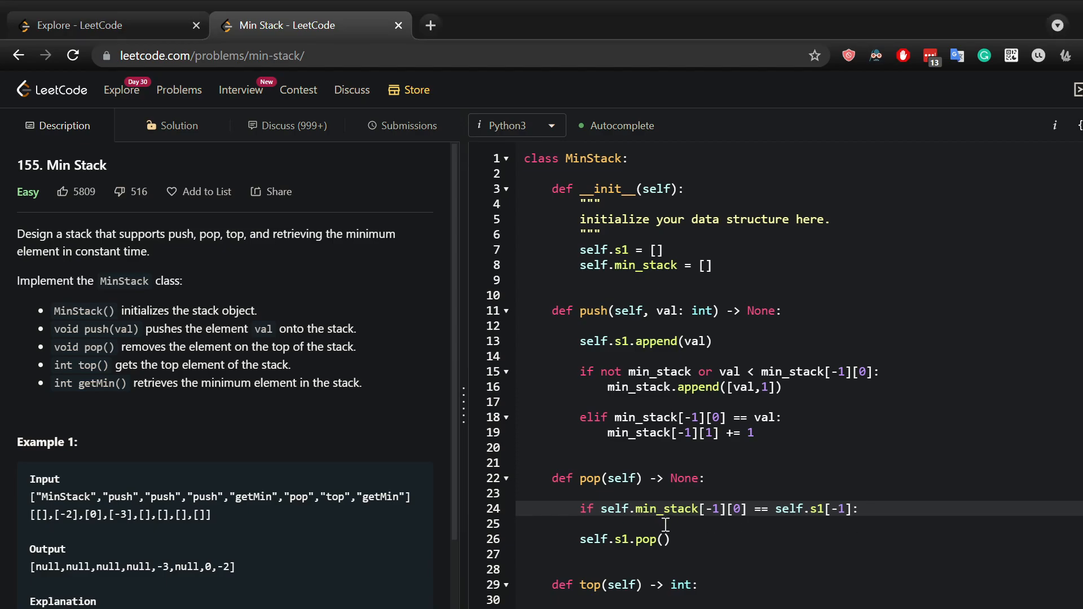
{"action": "mouse_move", "coordinate": [719, 561]}
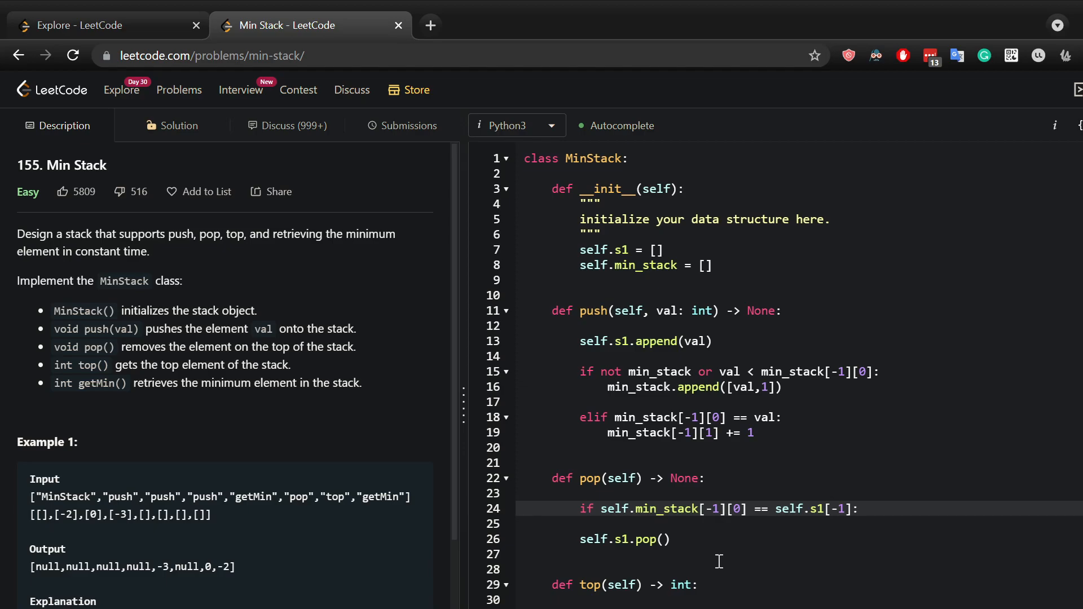
Decrement self.min_stack[-1][1] by 1 when the values match.
{"action": "type", "text": "slef"}
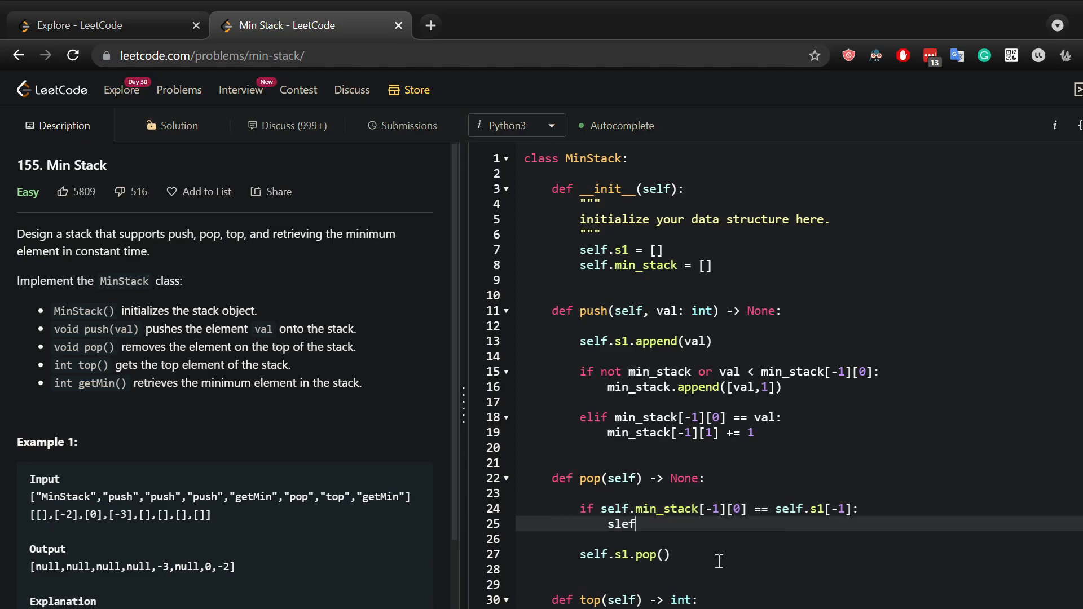
{"action": "key", "text": "Backspace"}
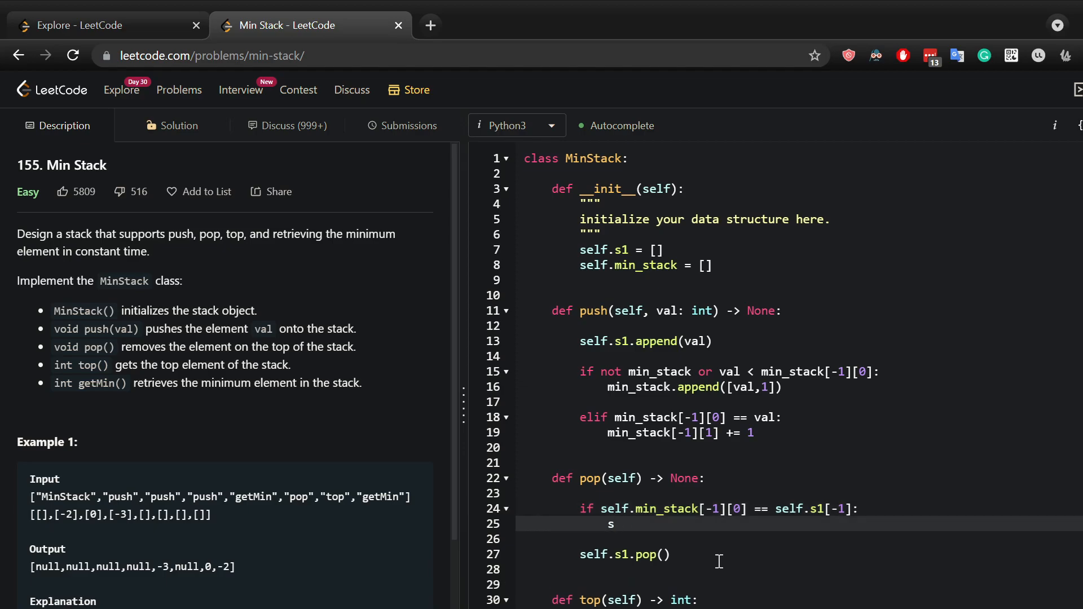
{"action": "type", "text": "elf.min_stack"}
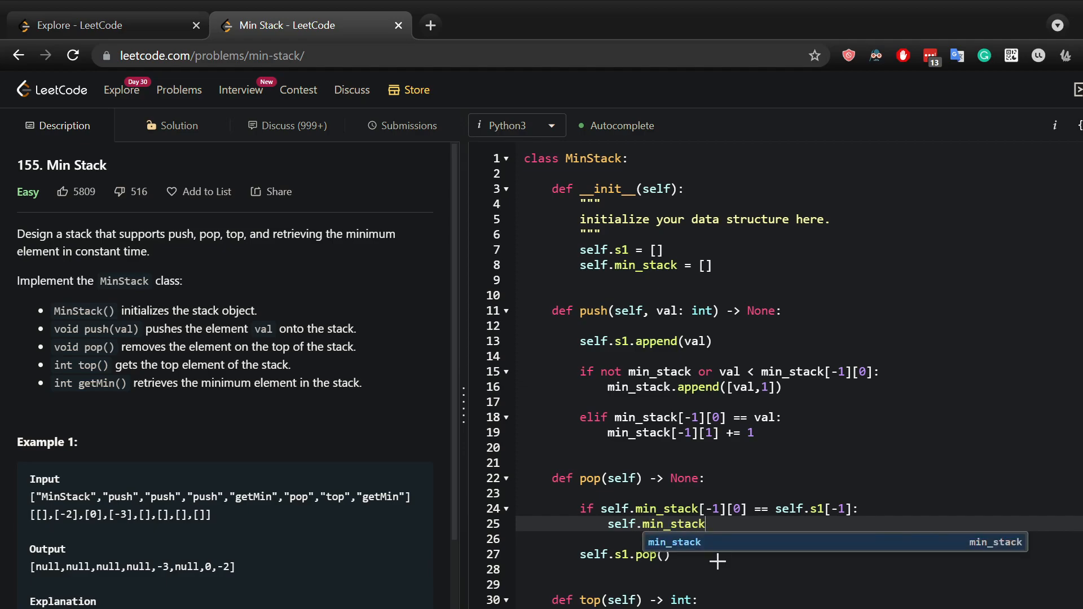
{"action": "type", "text": "[-1]"}
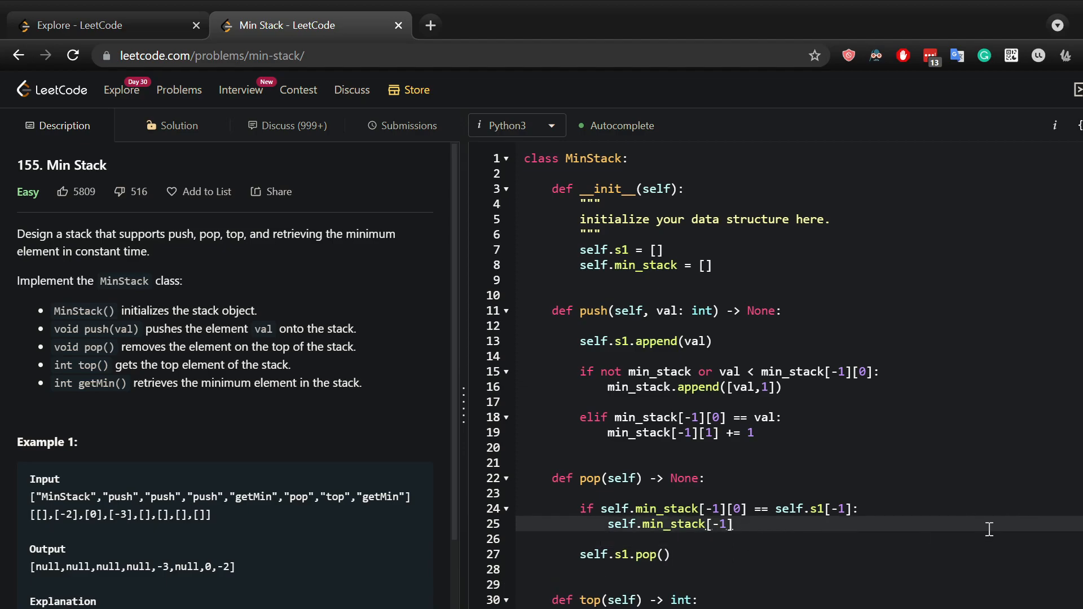
{"action": "type", "text": "[1] -"}
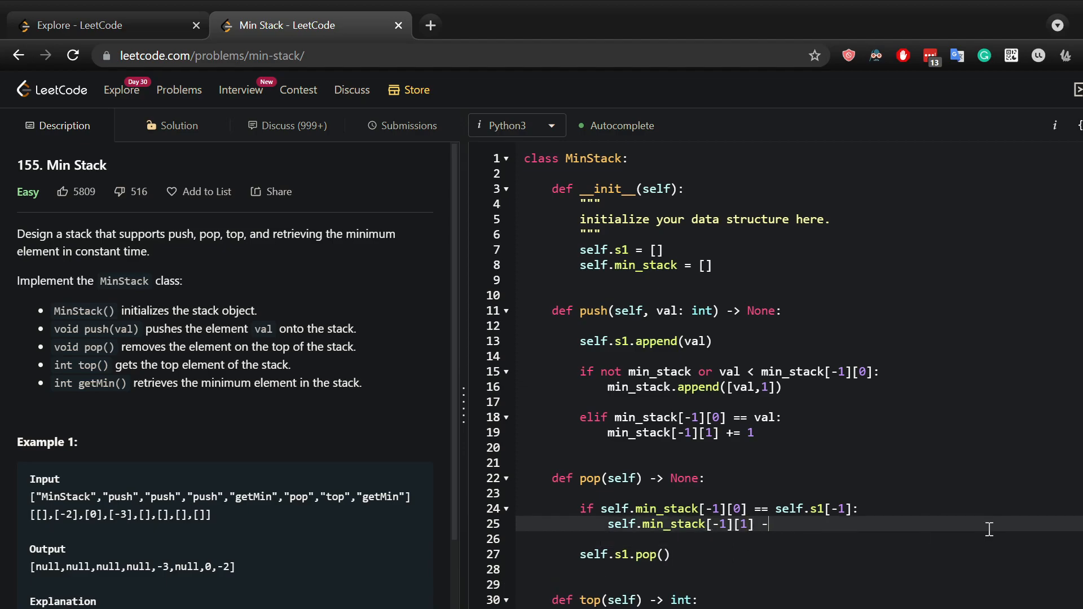
{"action": "type", "text": "="}
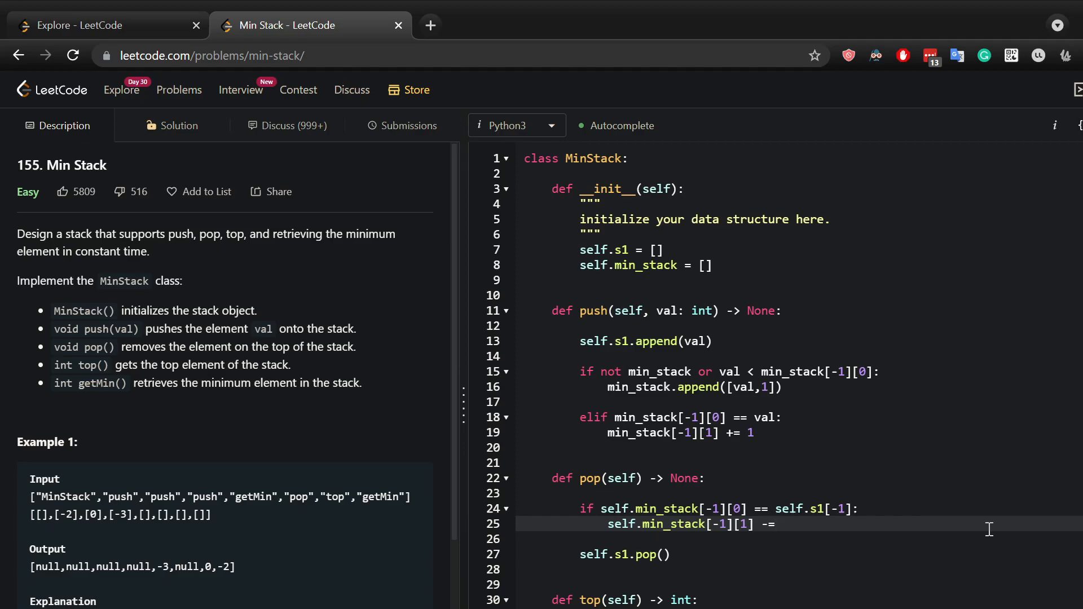
{"action": "type", "text": "1"}
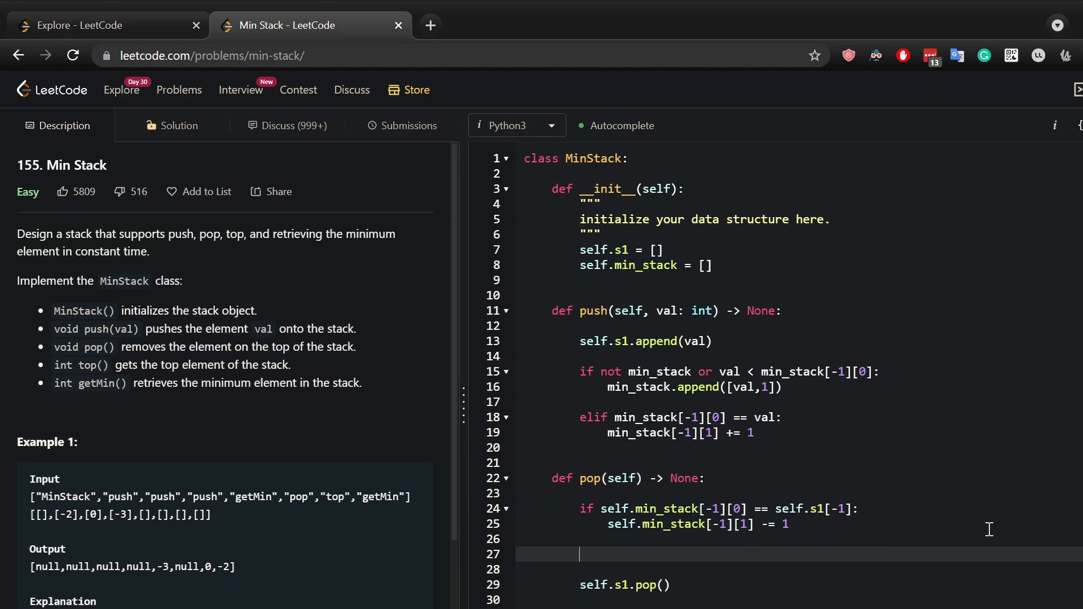
Remove the top min_stack entry with pop() once its count reaches 0.
{"action": "type", "text": "if"}
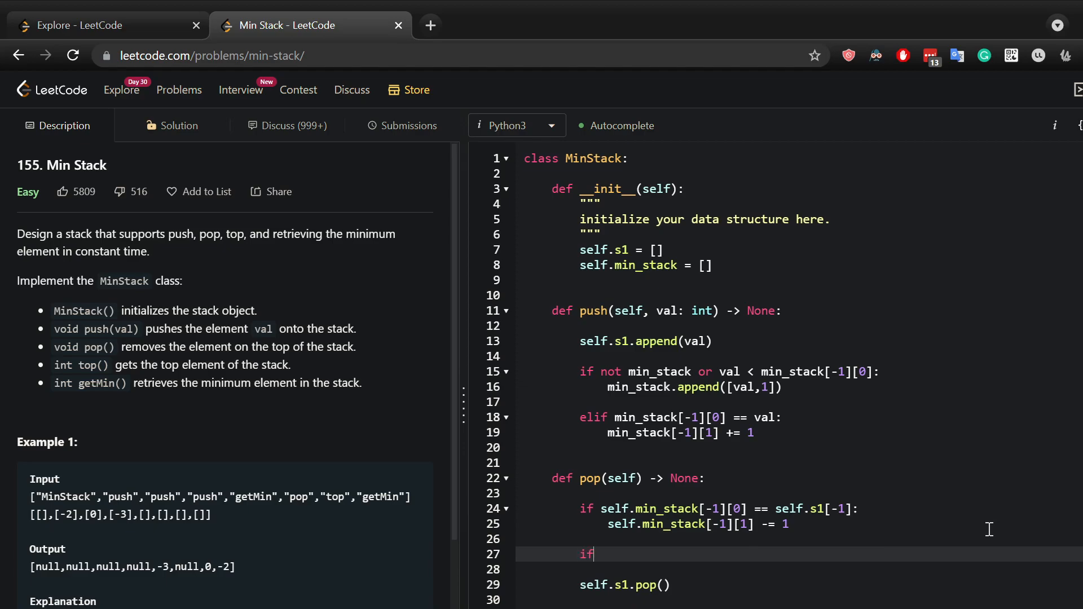
{"action": "type", "text": "self.min_"}
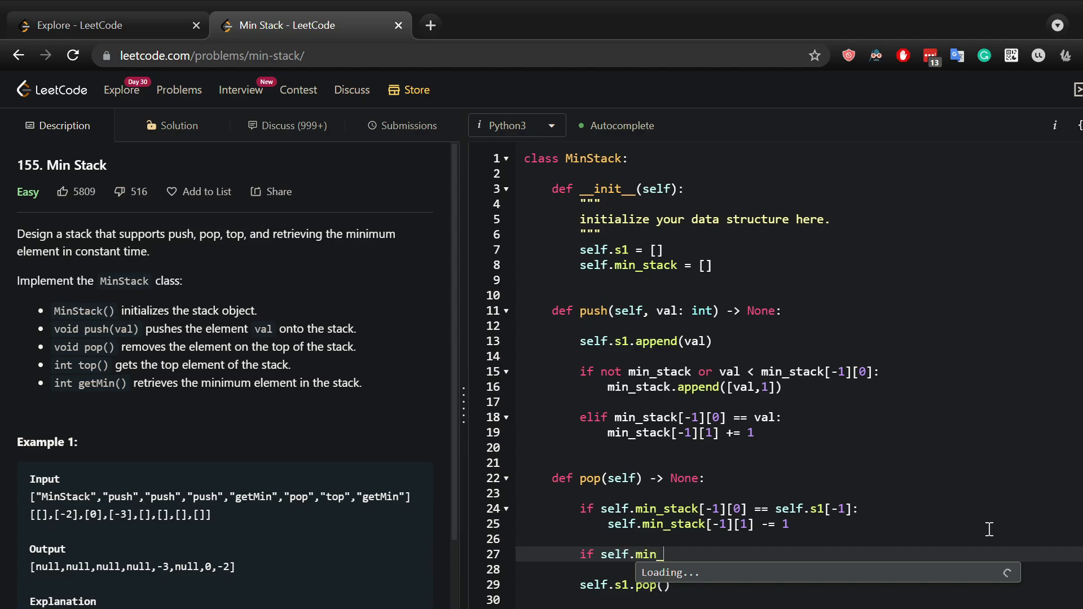
{"action": "type", "text": "stack[-1]"}
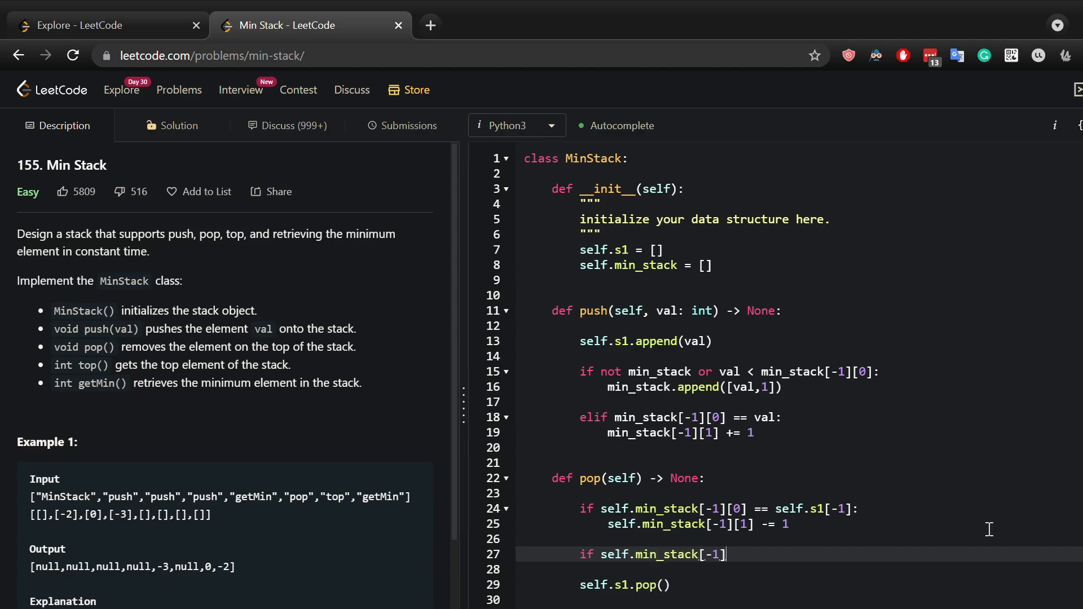
{"action": "type", "text": "[1] =="}
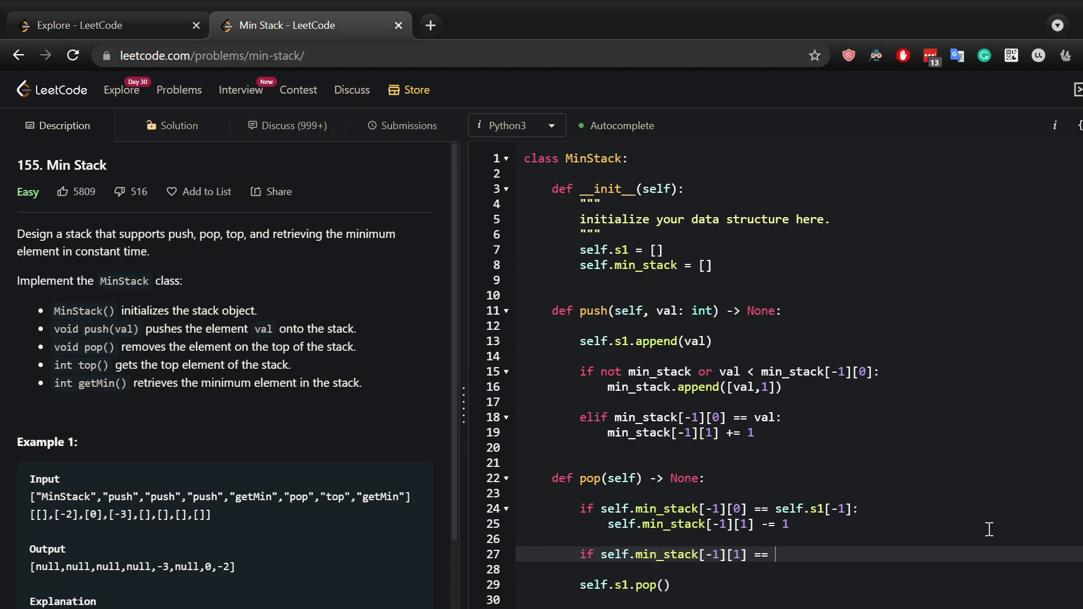
{"action": "type", "text": "0:"}
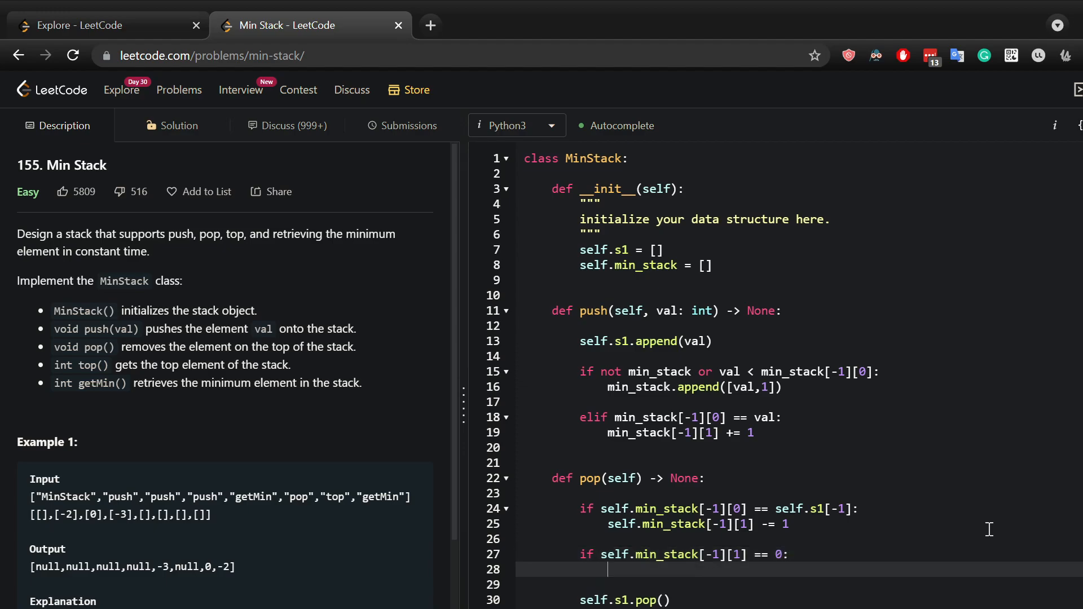
{"action": "type", "text": "self.min_stack."}
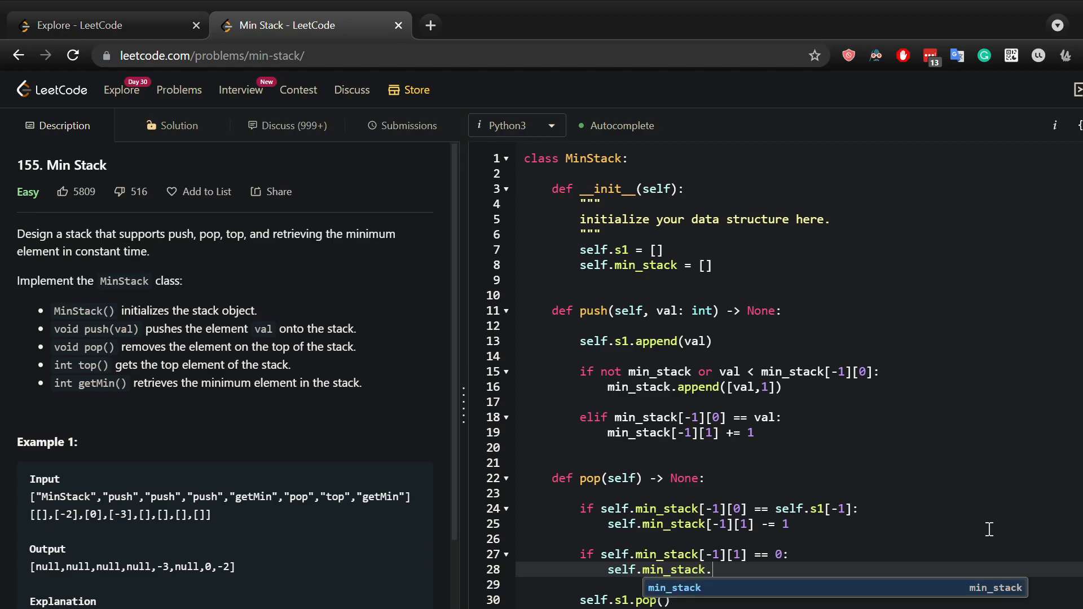
{"action": "type", "text": "pop()"}
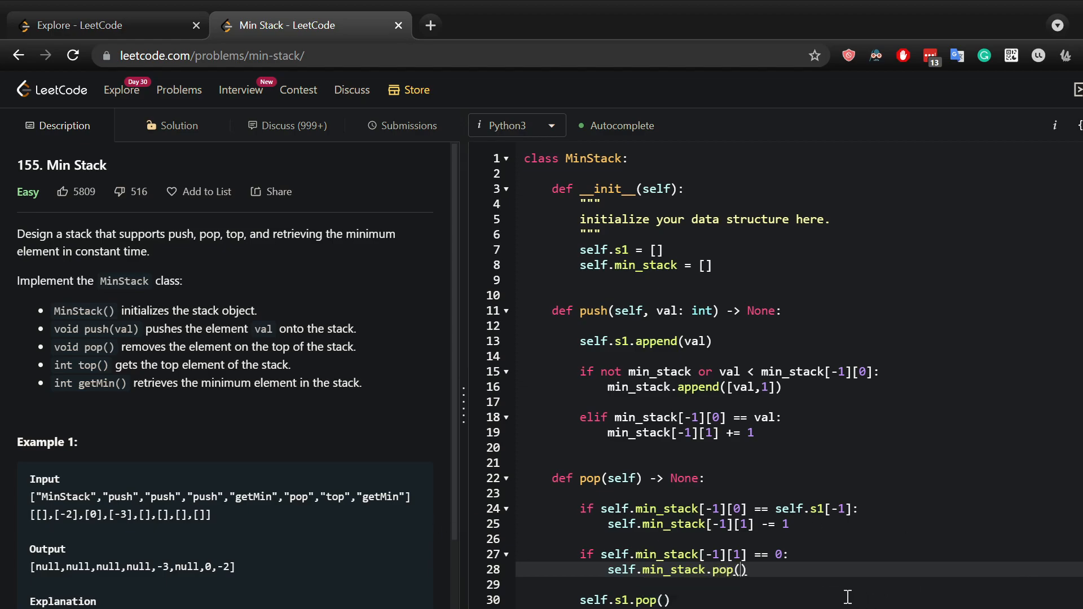
{"action": "scroll", "scroll_direction": "down", "scroll_amount": 3}
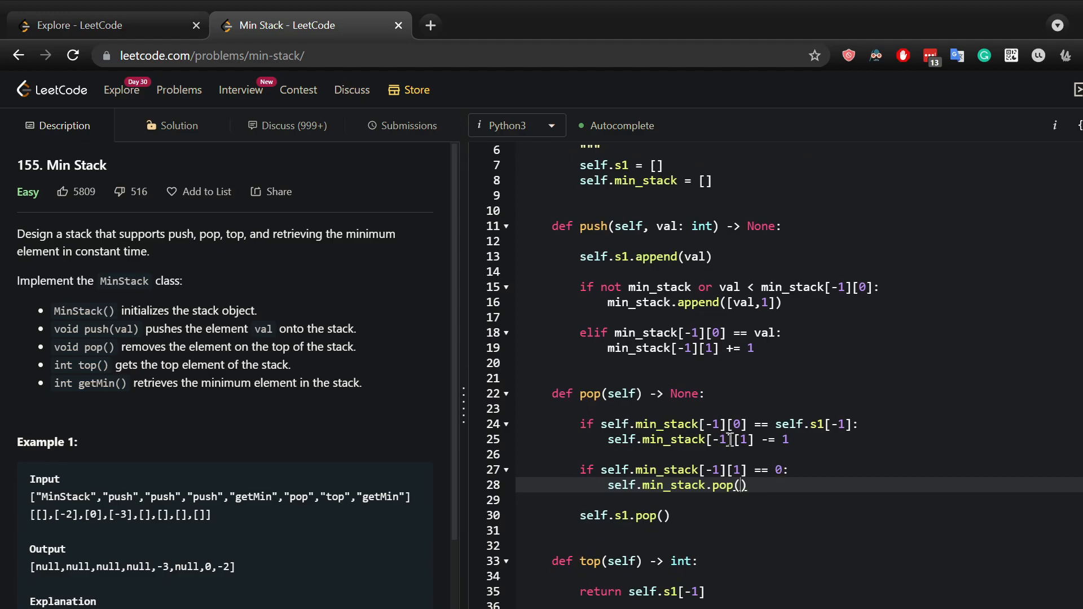
{"action": "left_click", "coordinate": [745, 425]}
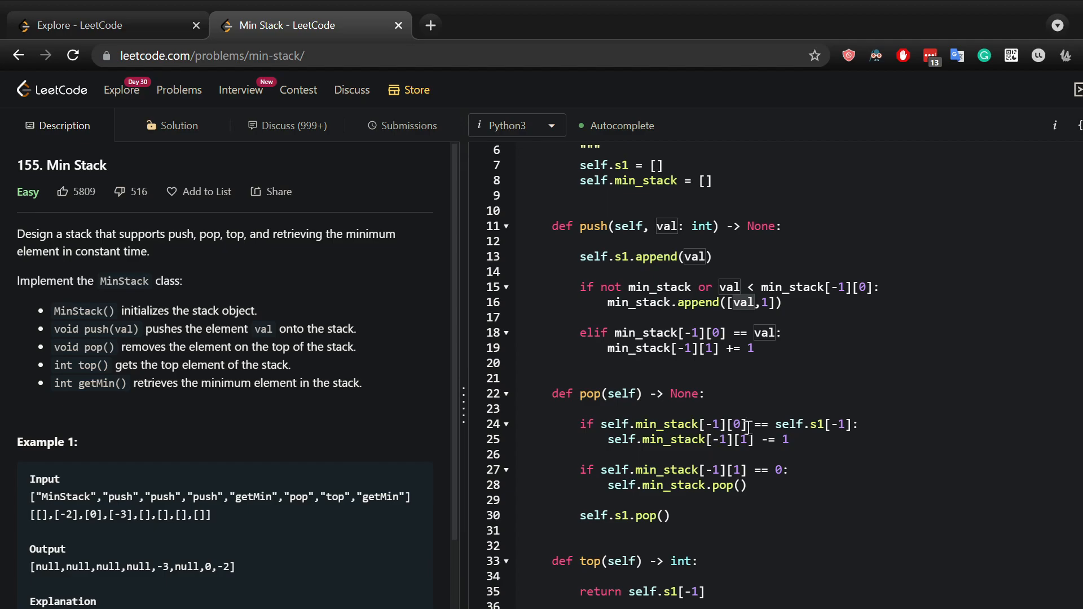
{"action": "left_click", "coordinate": [846, 423]}
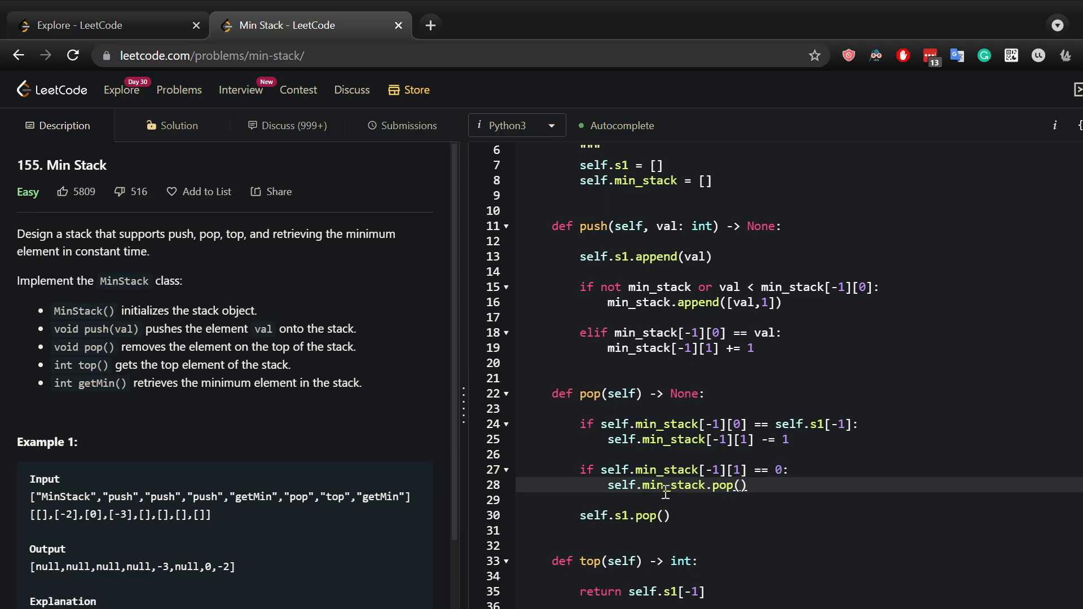
{"action": "double_click", "coordinate": [677, 485]}
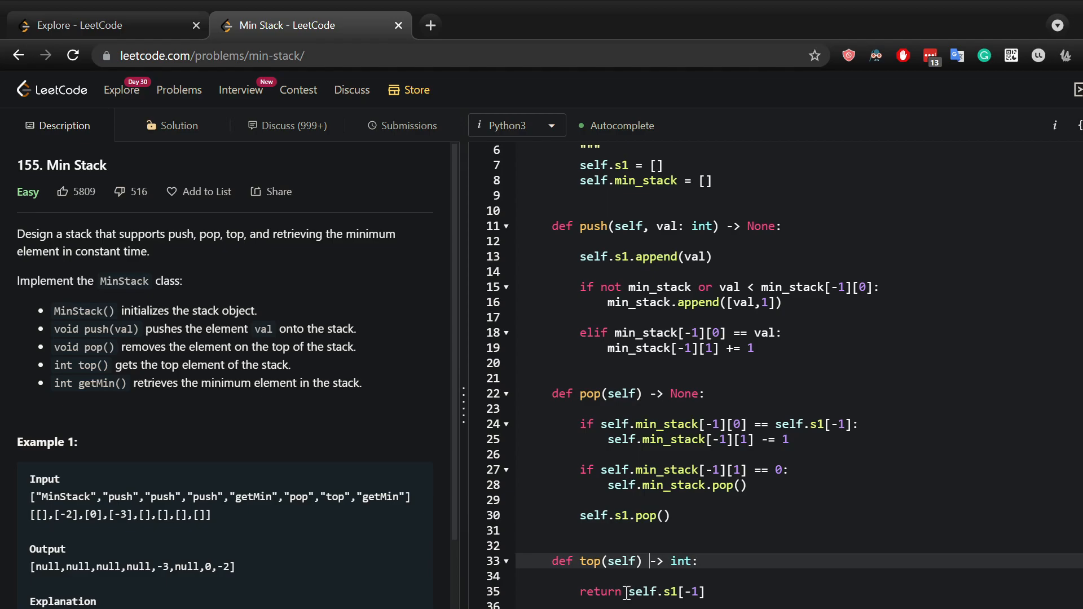
{"action": "scroll", "scroll_direction": "down", "scroll_amount": 3}
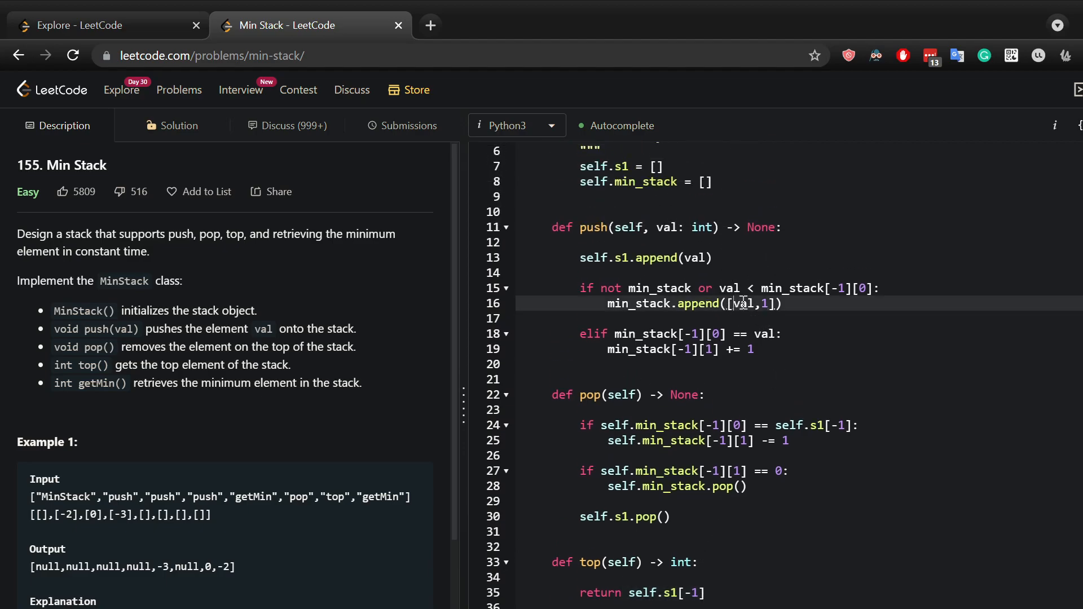
{"action": "double_click", "coordinate": [735, 302]}
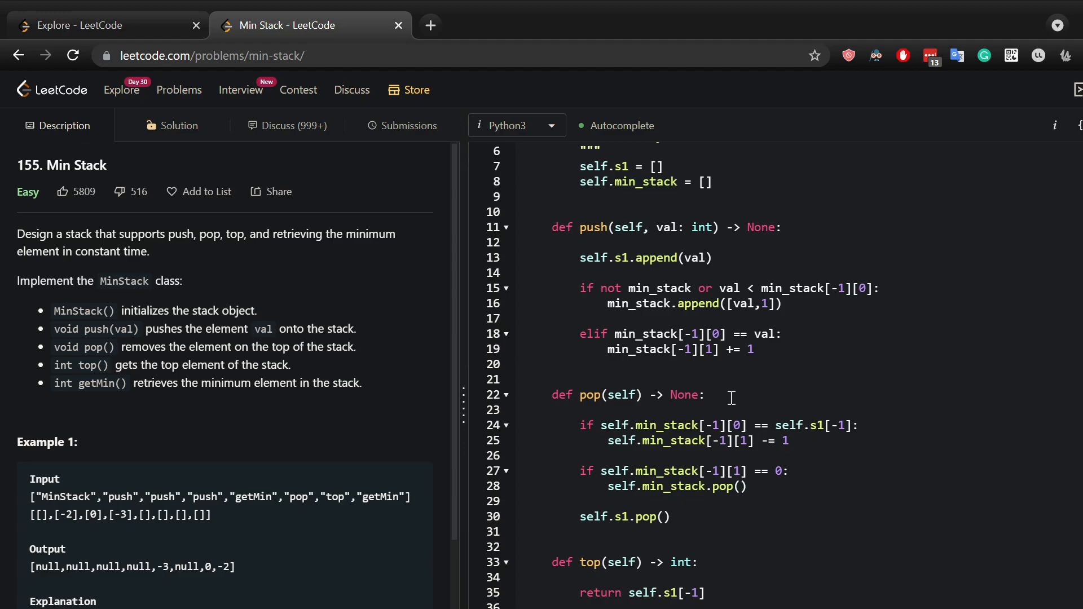
Submit the MinStack solution, which fails with 'min_stack' not defined.
{"action": "scroll", "scroll_direction": "down", "scroll_amount": 3}
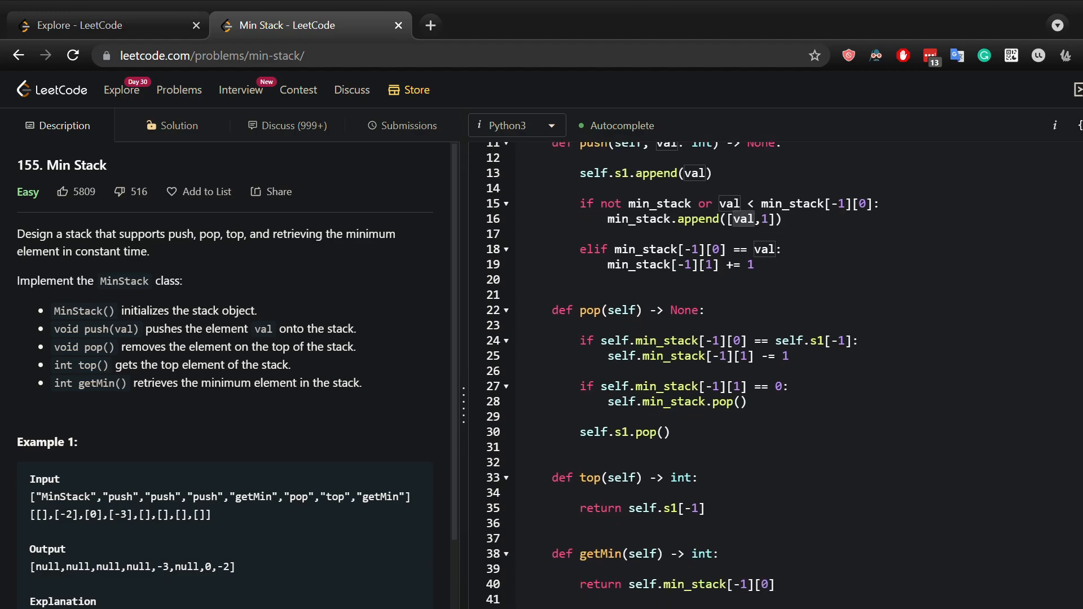
{"action": "left_click", "coordinate": [402, 125]}
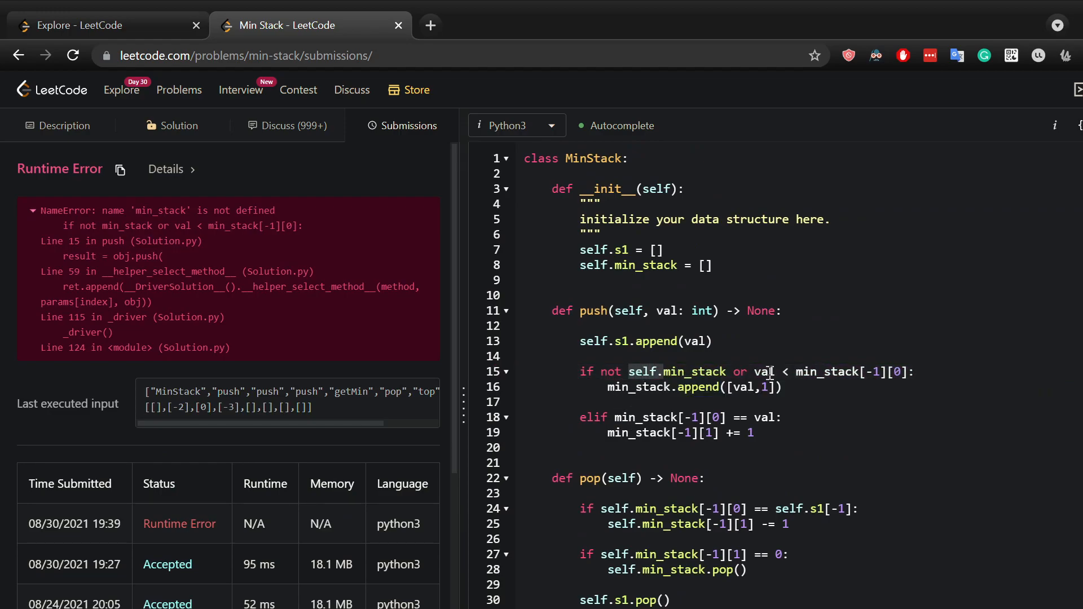
Prefix push's min_stack references with self. so the resubmission is Accepted at 96 ms.
{"action": "type", "text": "self."}
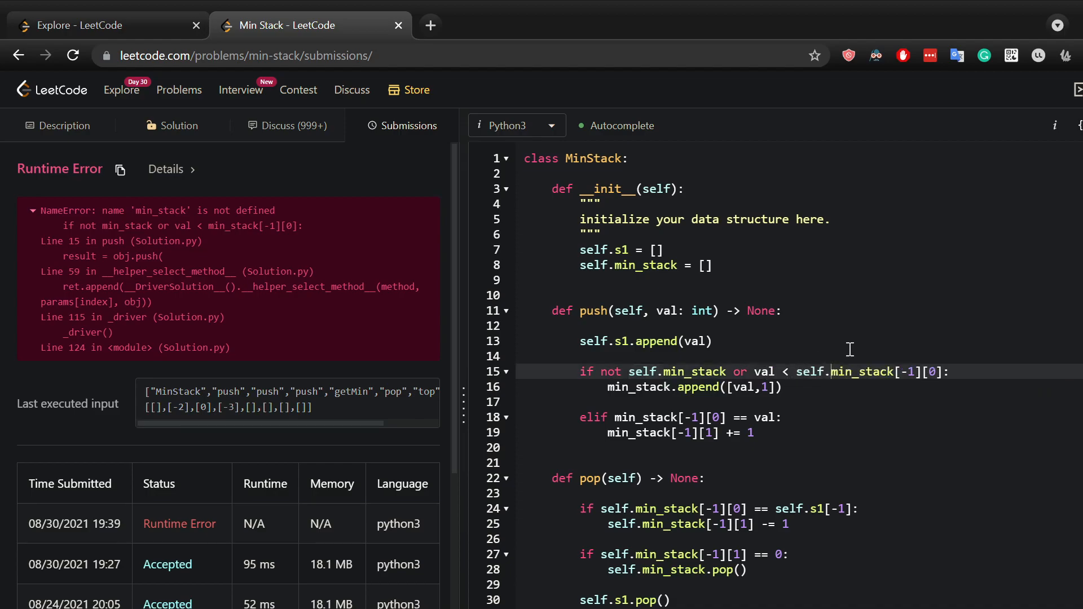
{"action": "type", "text": "self."}
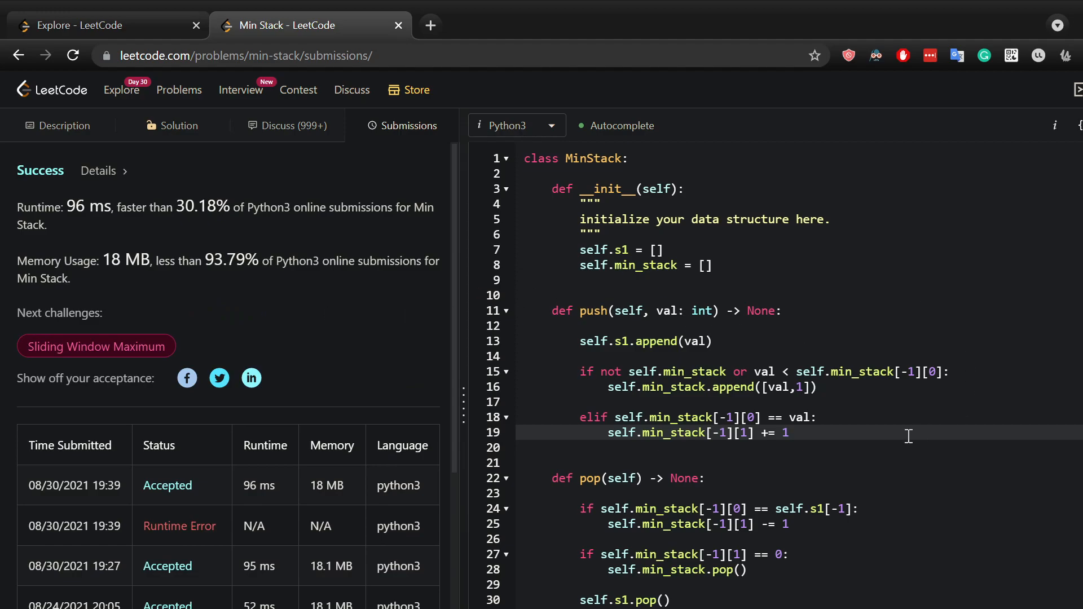
{"action": "scroll", "scroll_direction": "down", "scroll_amount": 3}
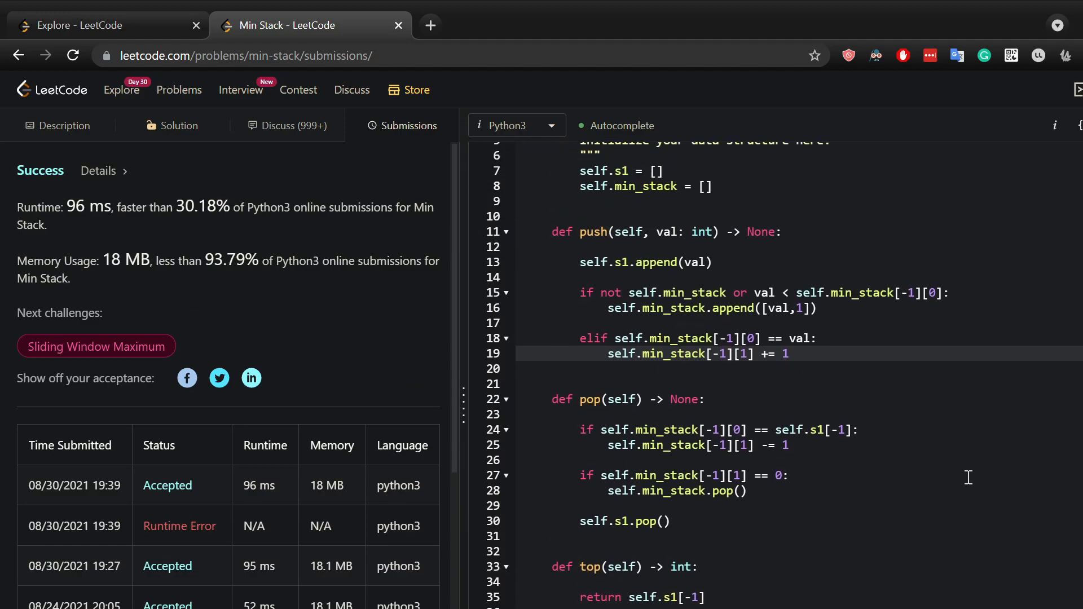